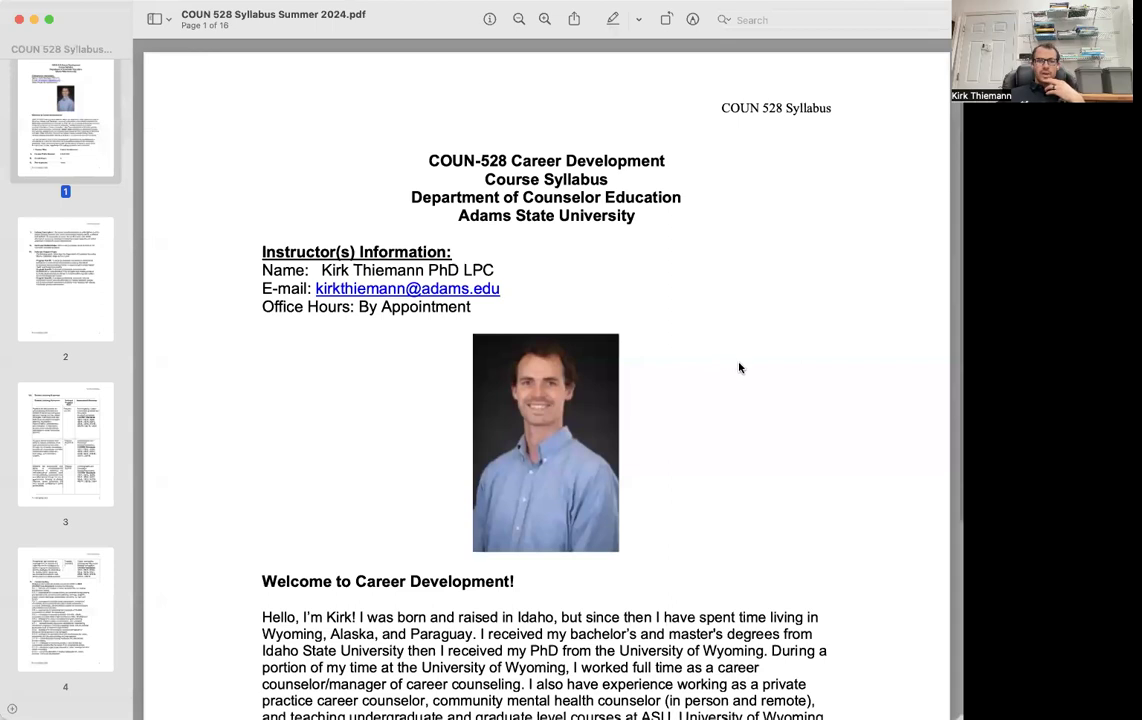
# - Scroll from the title page through pages 2–3 to the CACREP content outline on page 4
pyautogui.scroll(-3)
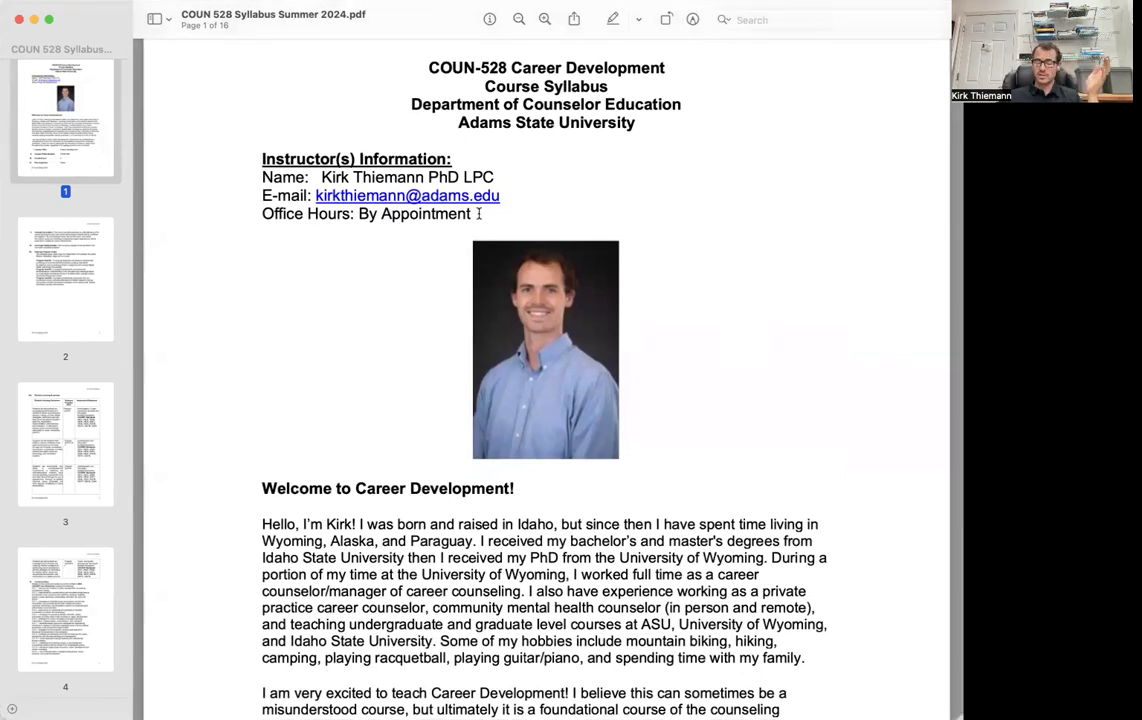
pyautogui.scroll(-3)
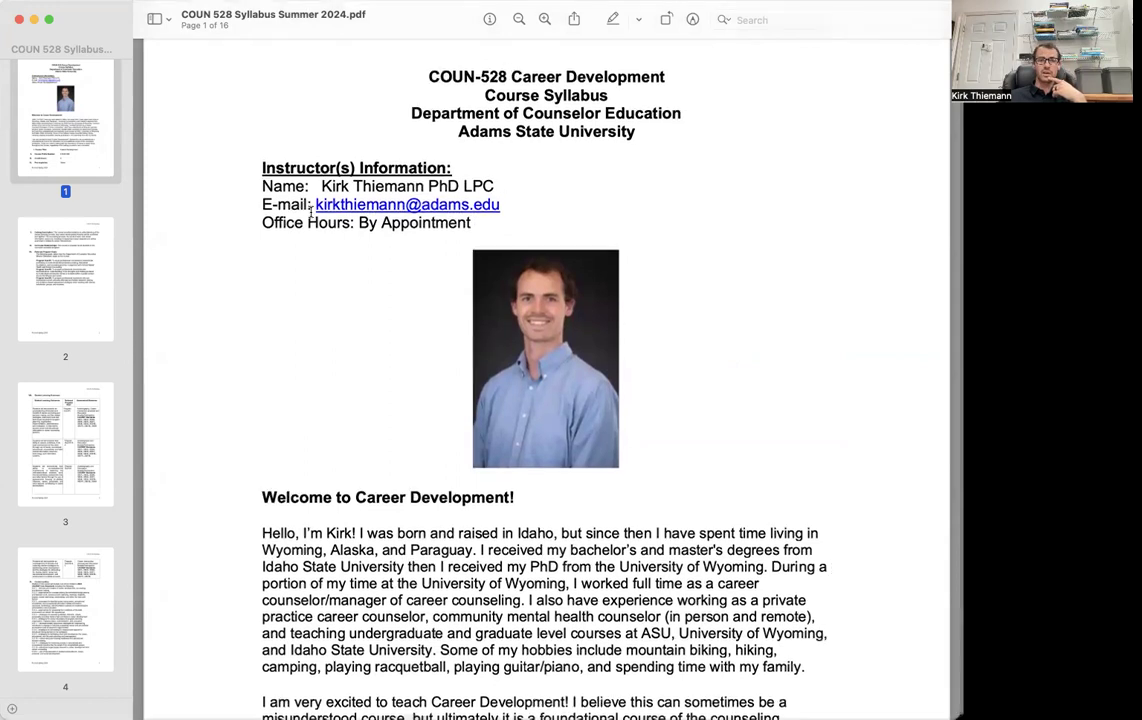
pyautogui.scroll(-3)
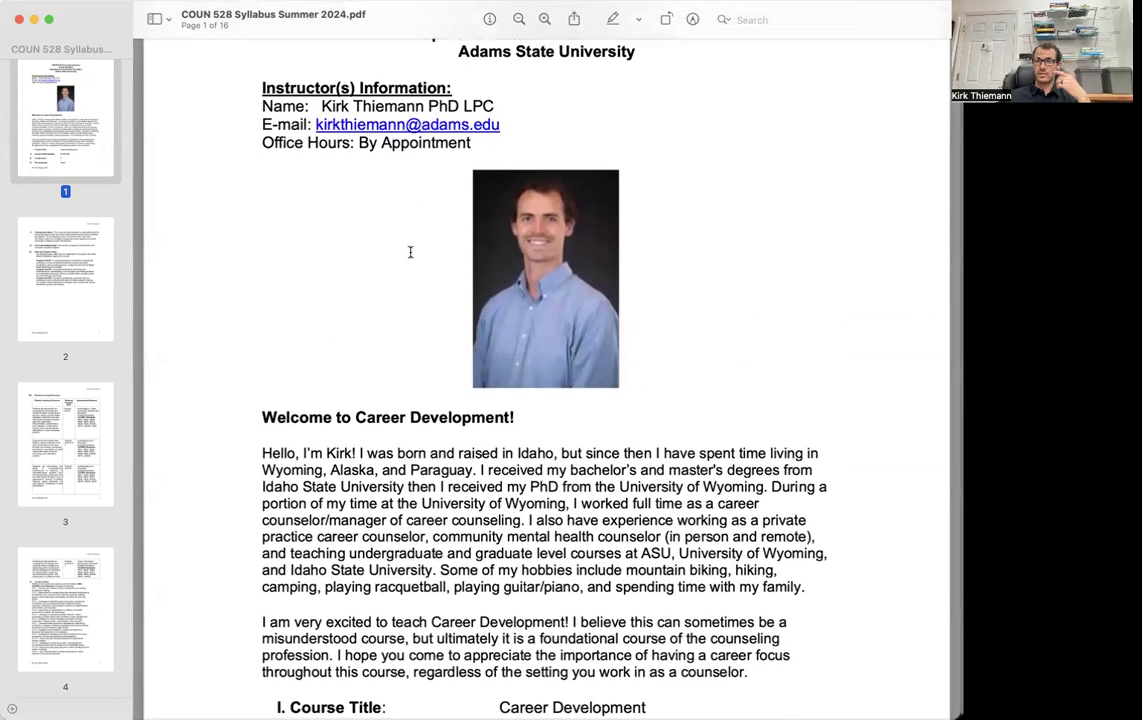
pyautogui.scroll(-3)
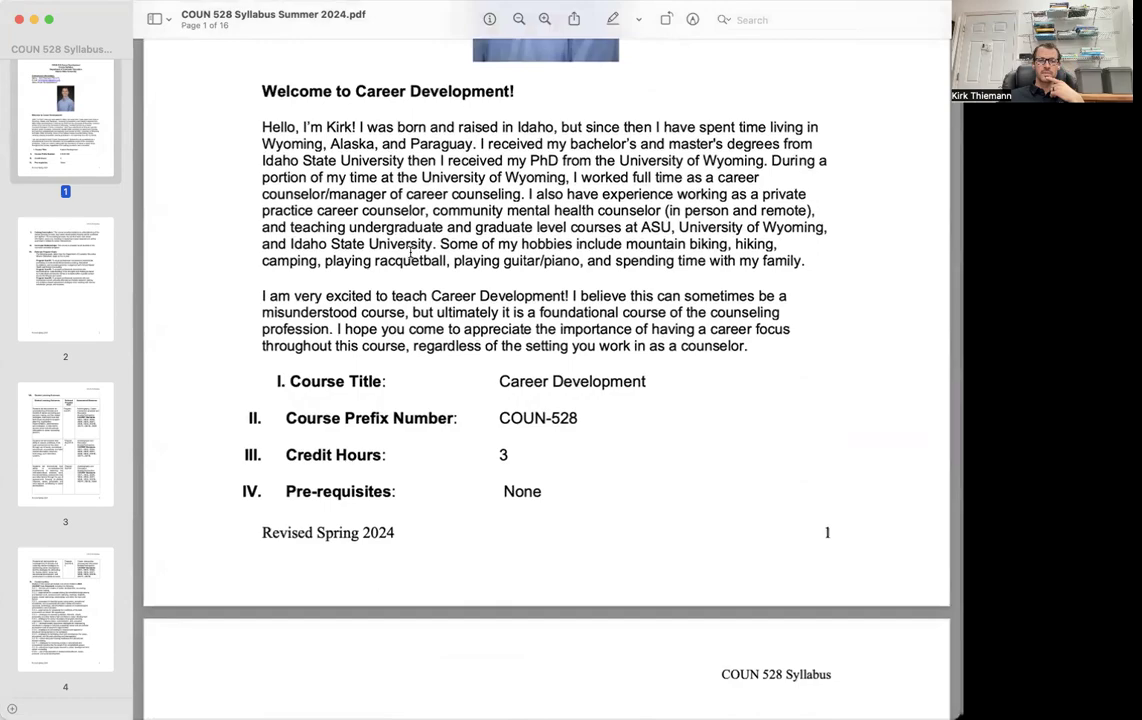
pyautogui.scroll(-3)
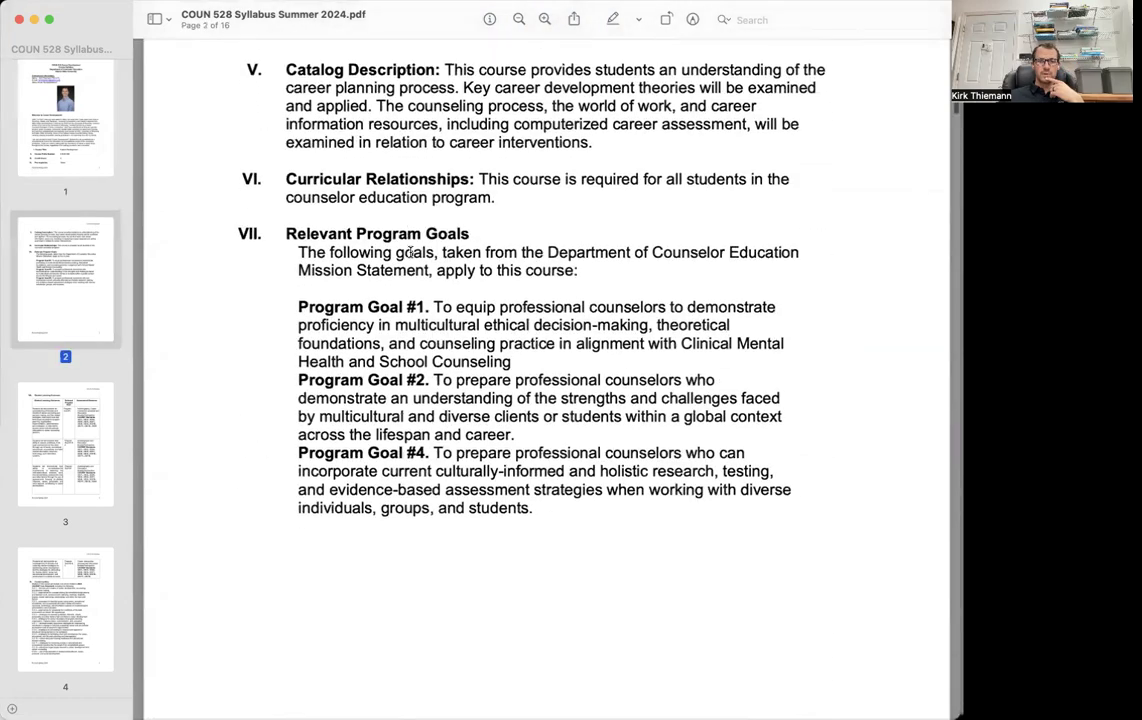
pyautogui.scroll(-3)
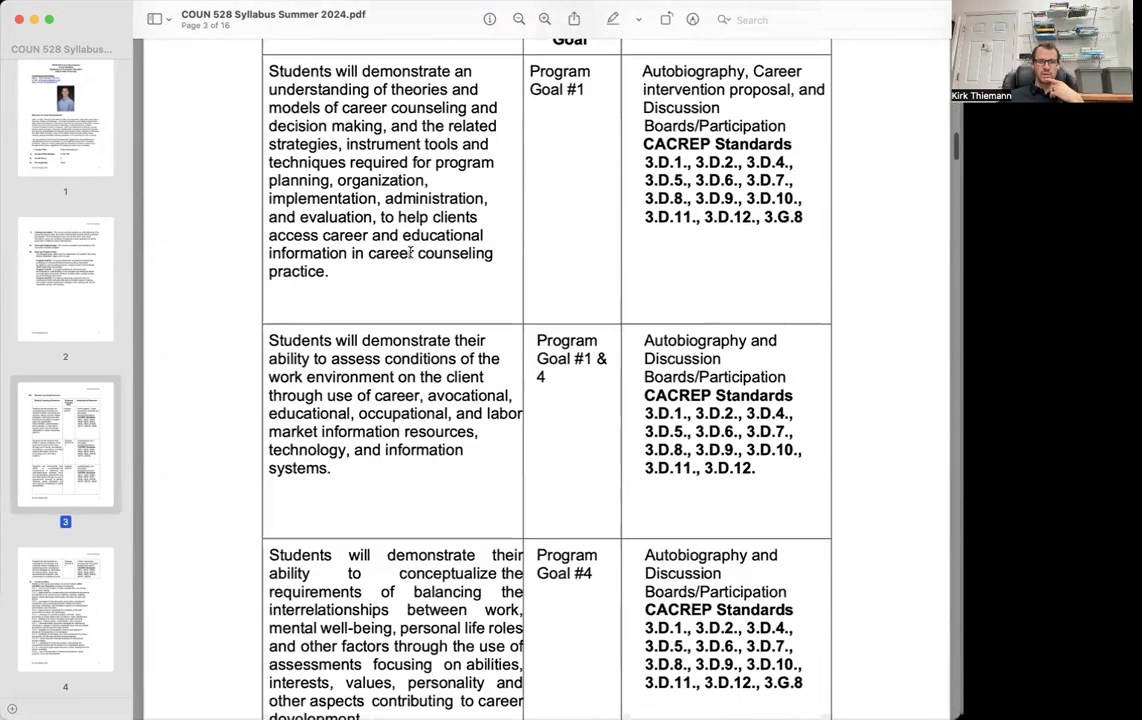
pyautogui.scroll(-3)
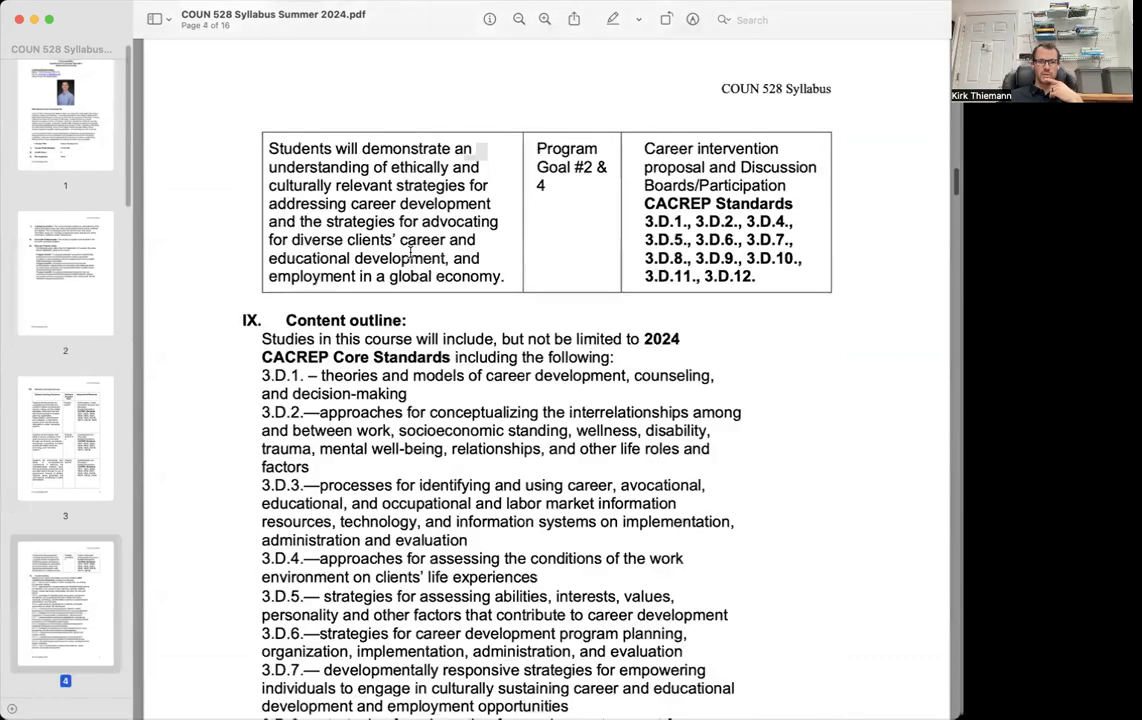
# - Scroll to page 5's Assignments section and briefly select the paragraph on earning full discussion points
pyautogui.scroll(-3)
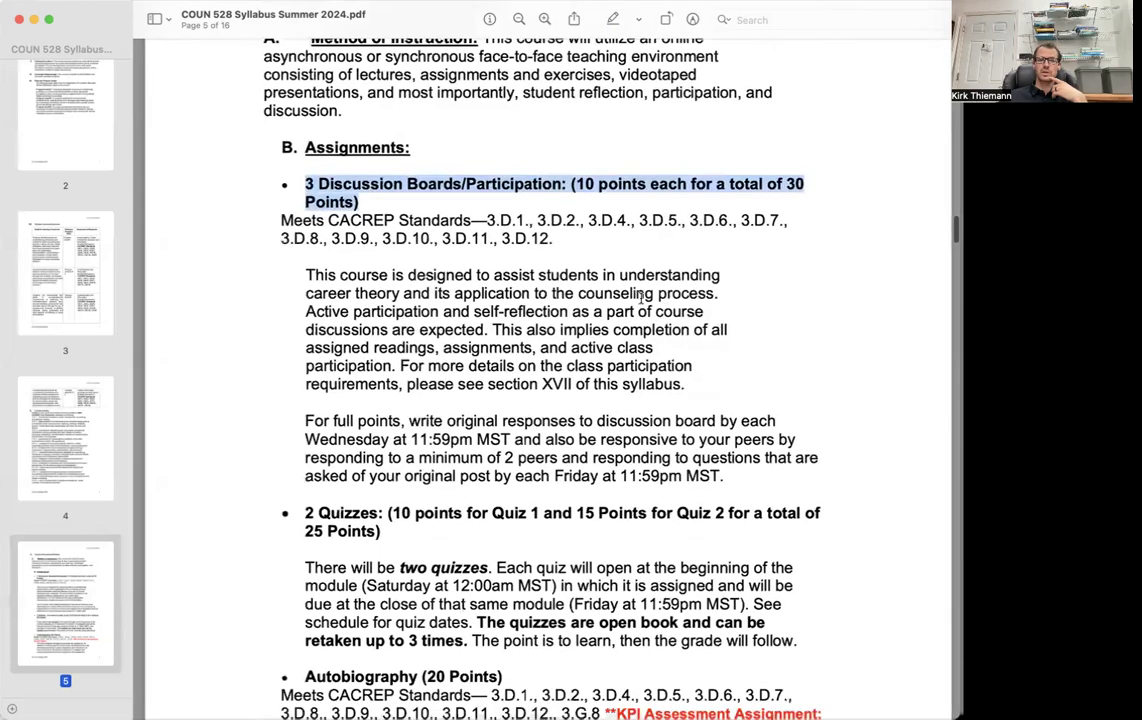
pyautogui.scroll(-3)
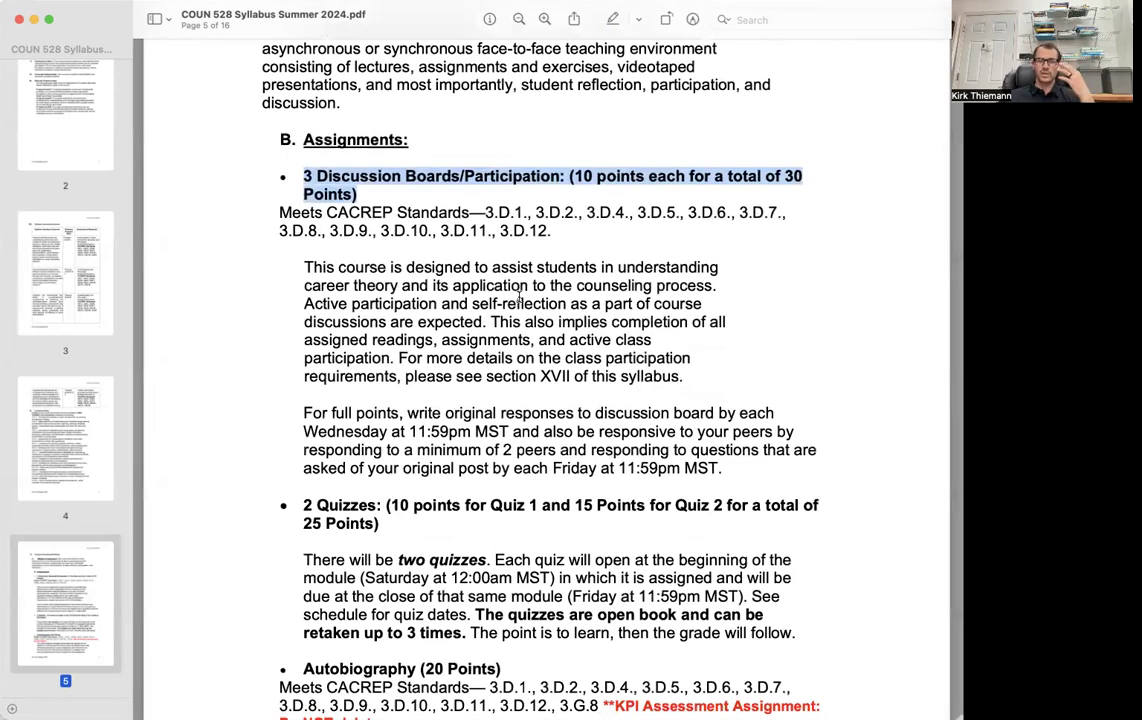
pyautogui.moveTo(524, 298)
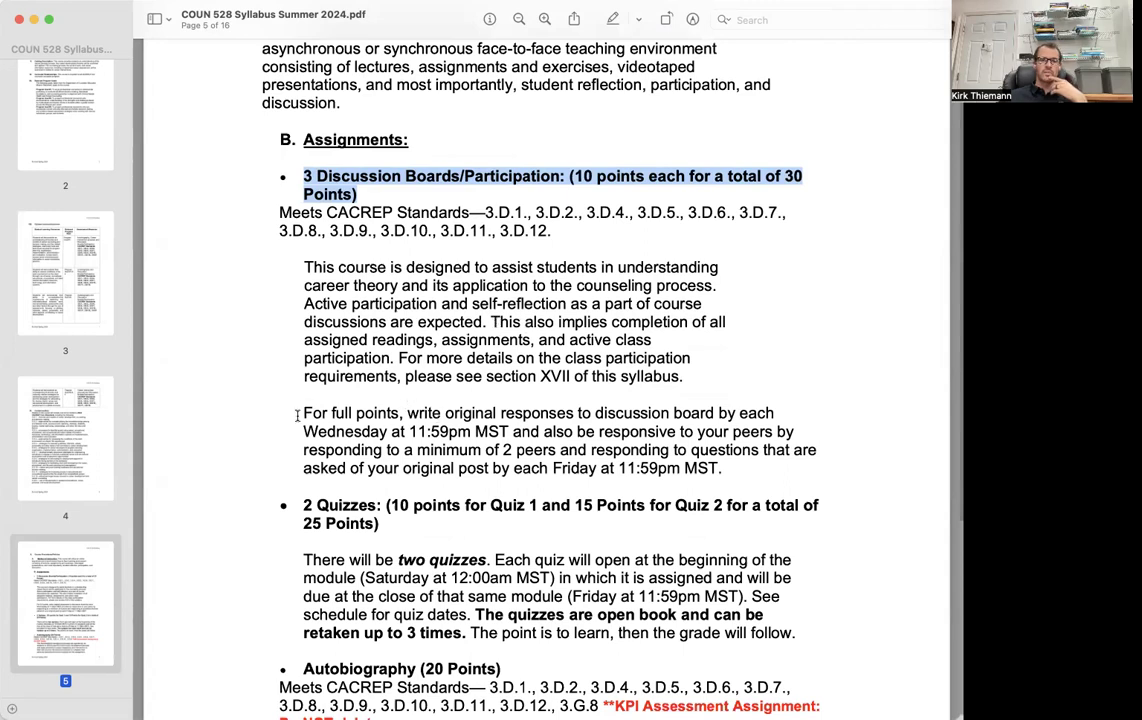
pyautogui.moveTo(304, 412); pyautogui.dragTo(722, 468)
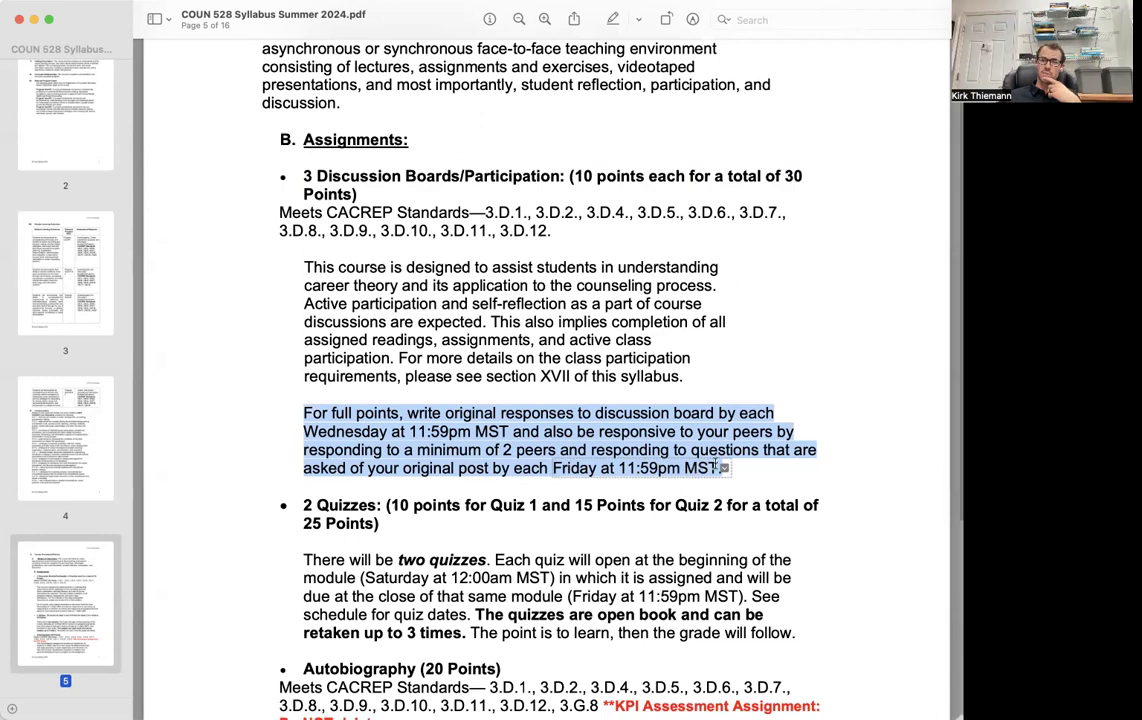
pyautogui.click(756, 470)
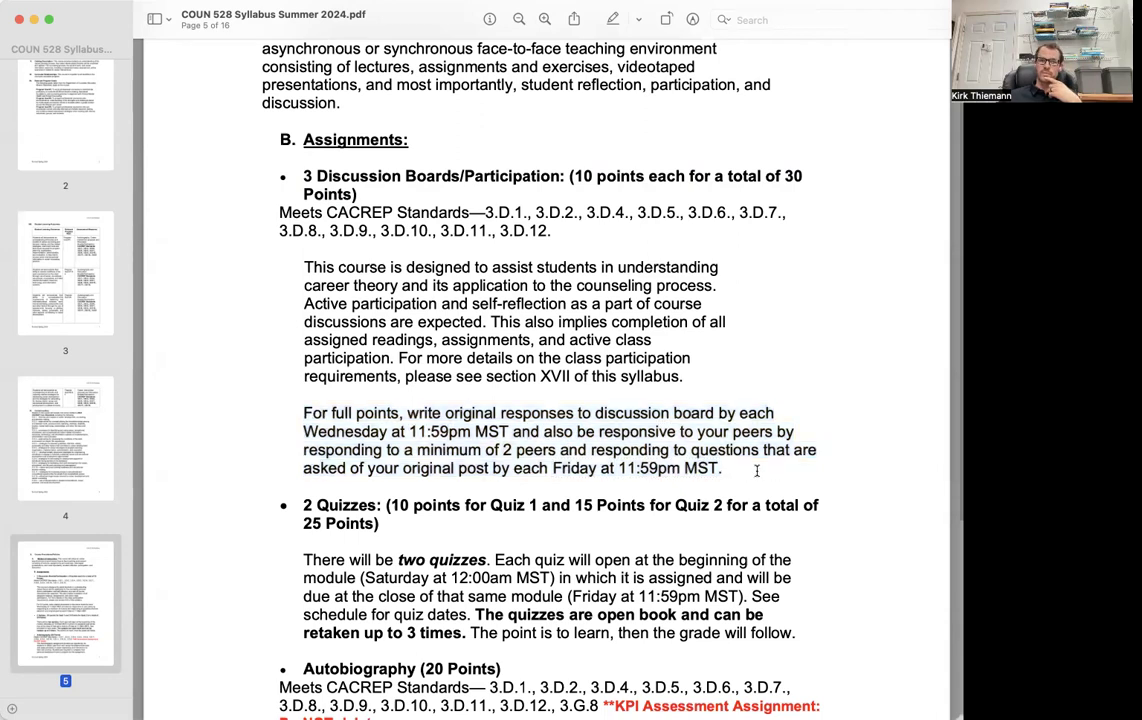
pyautogui.scroll(-3)
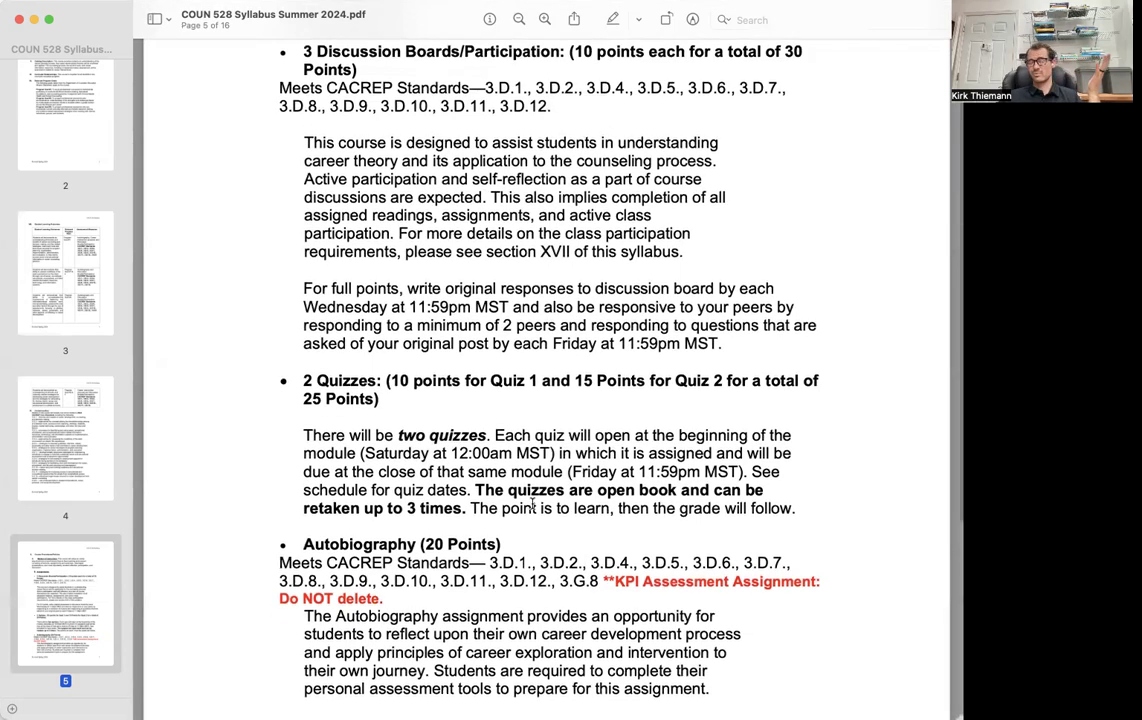
# - Scroll past the bottom of page 5 to page 6's MBTI and Strong Interest Inventory autobiography requirements
pyautogui.scroll(-3)
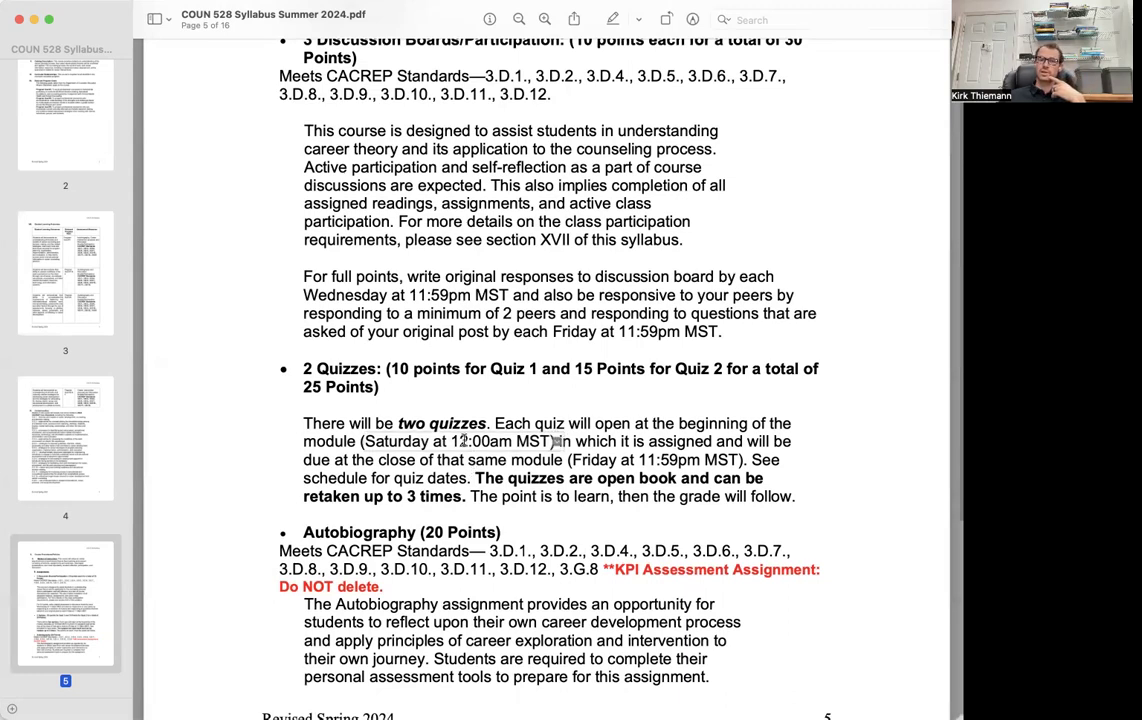
pyautogui.scroll(-3)
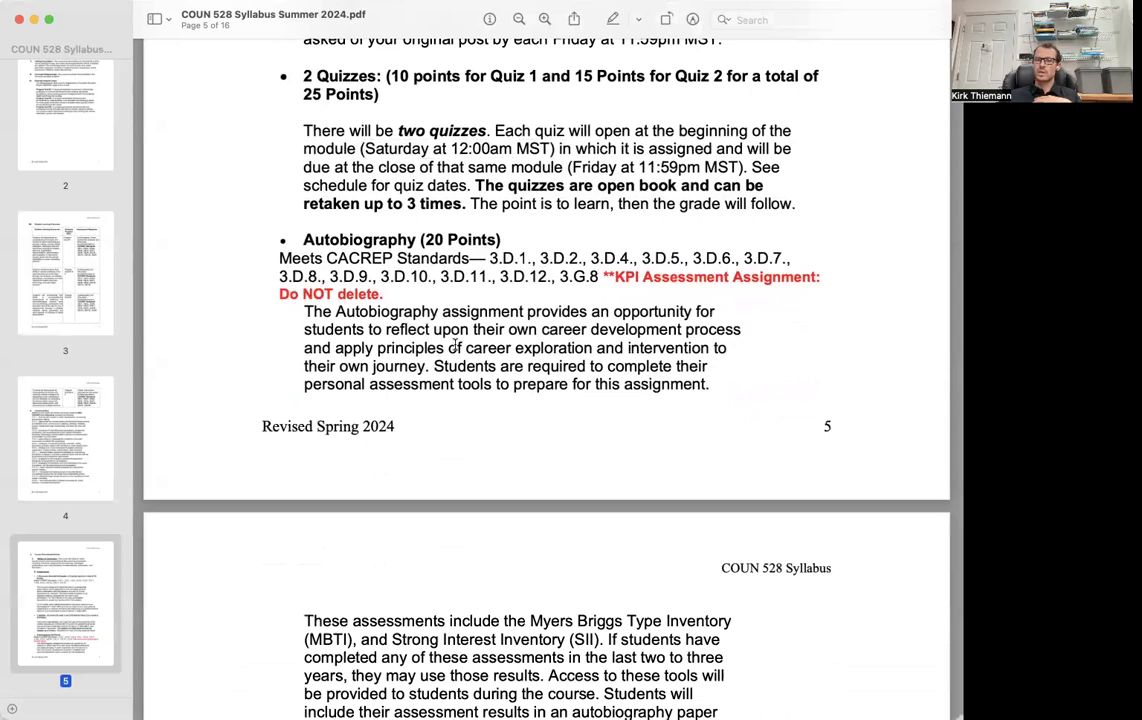
pyautogui.moveTo(564, 428)
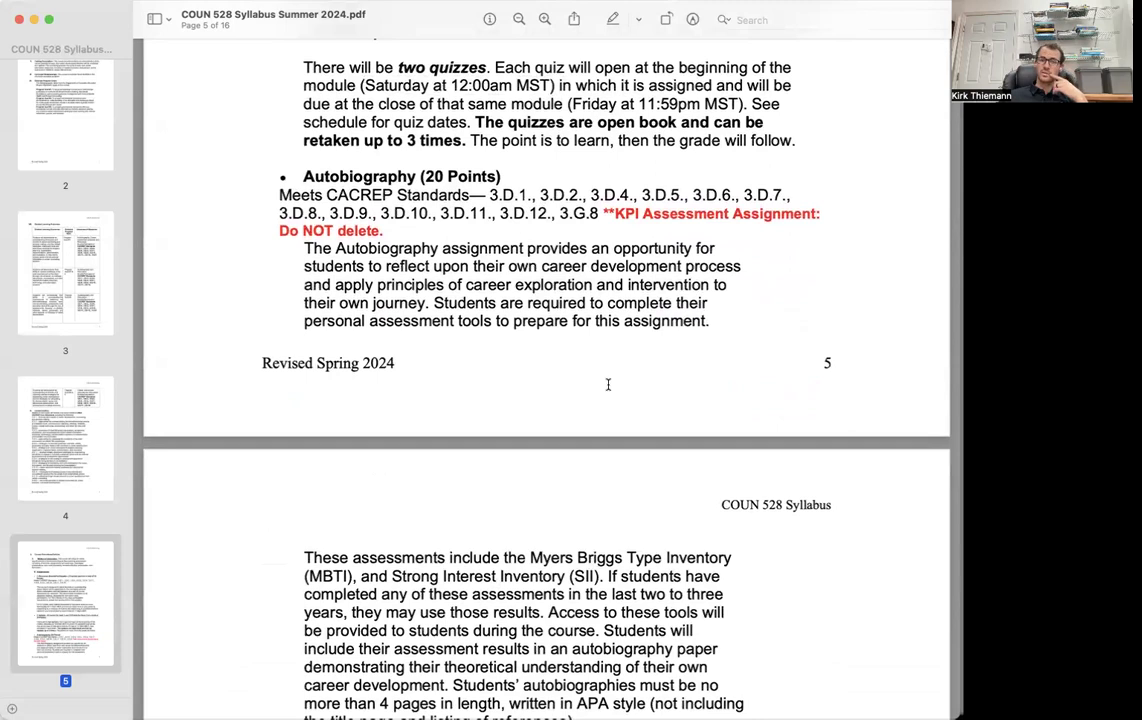
pyautogui.moveTo(632, 384)
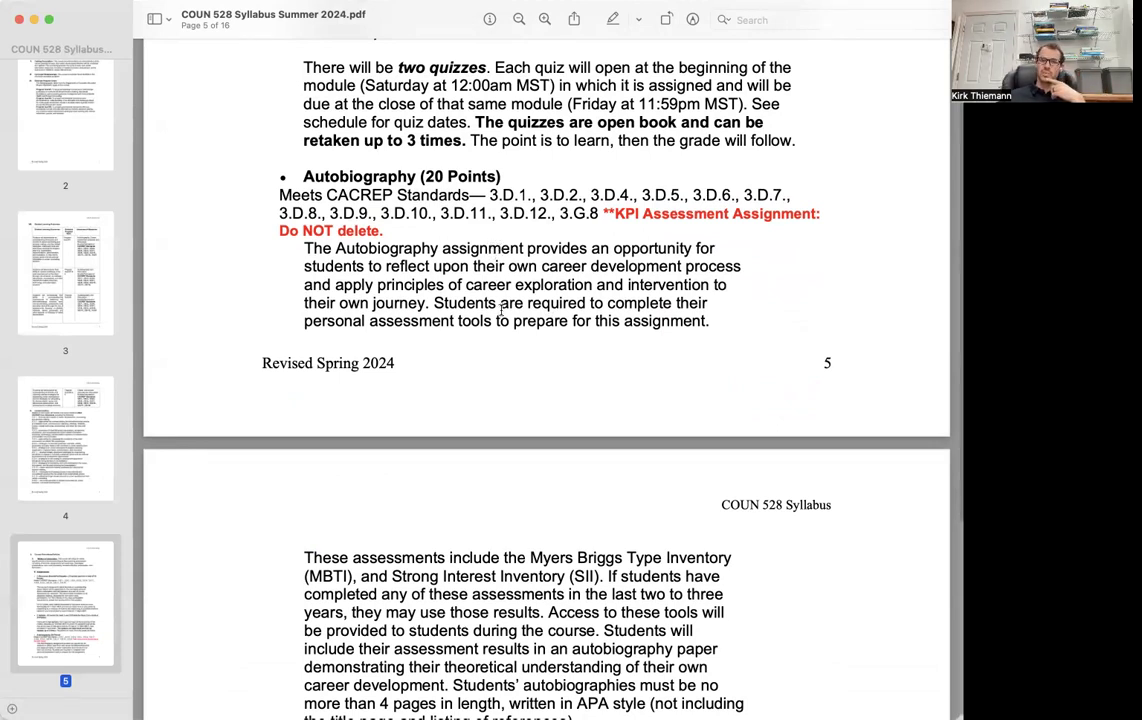
pyautogui.moveTo(528, 410)
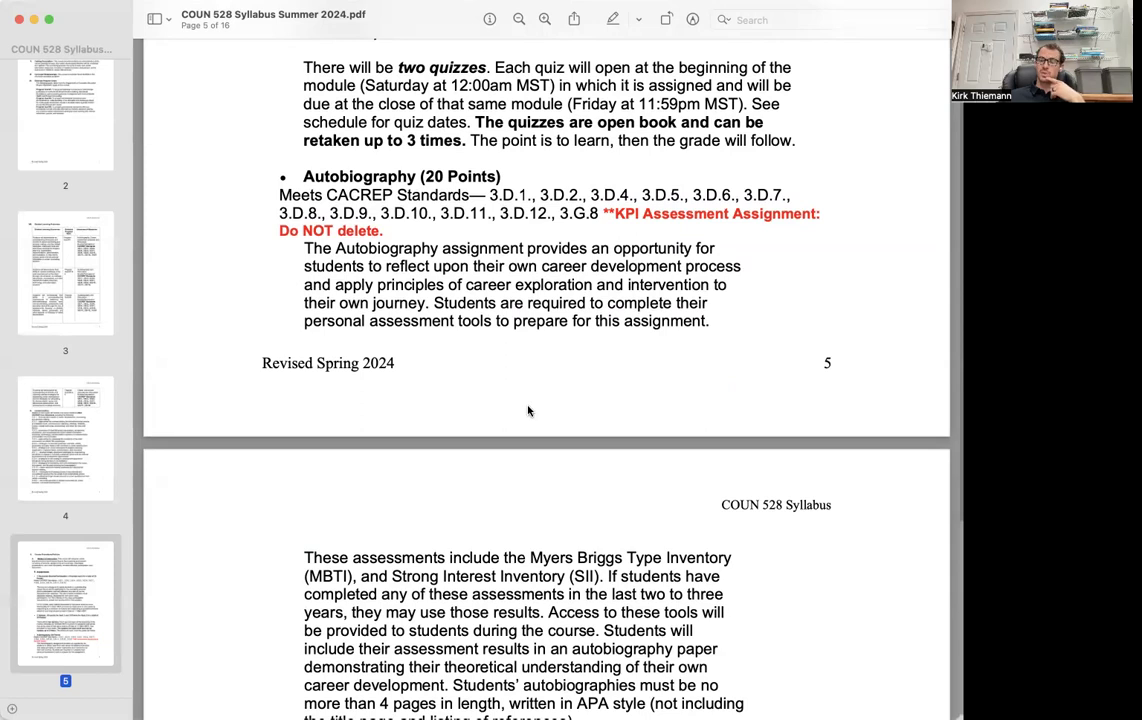
pyautogui.moveTo(526, 482)
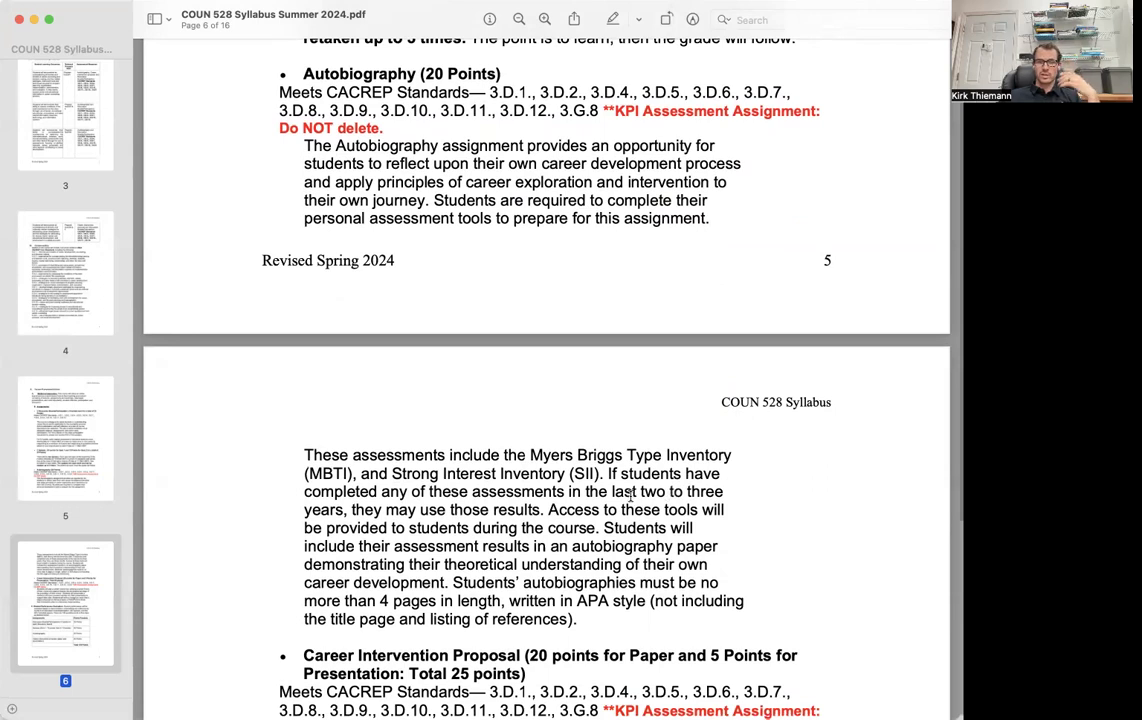
# - Scroll down page 6 to the Career Intervention Proposal and the 100-point evaluation table
pyautogui.scroll(-3)
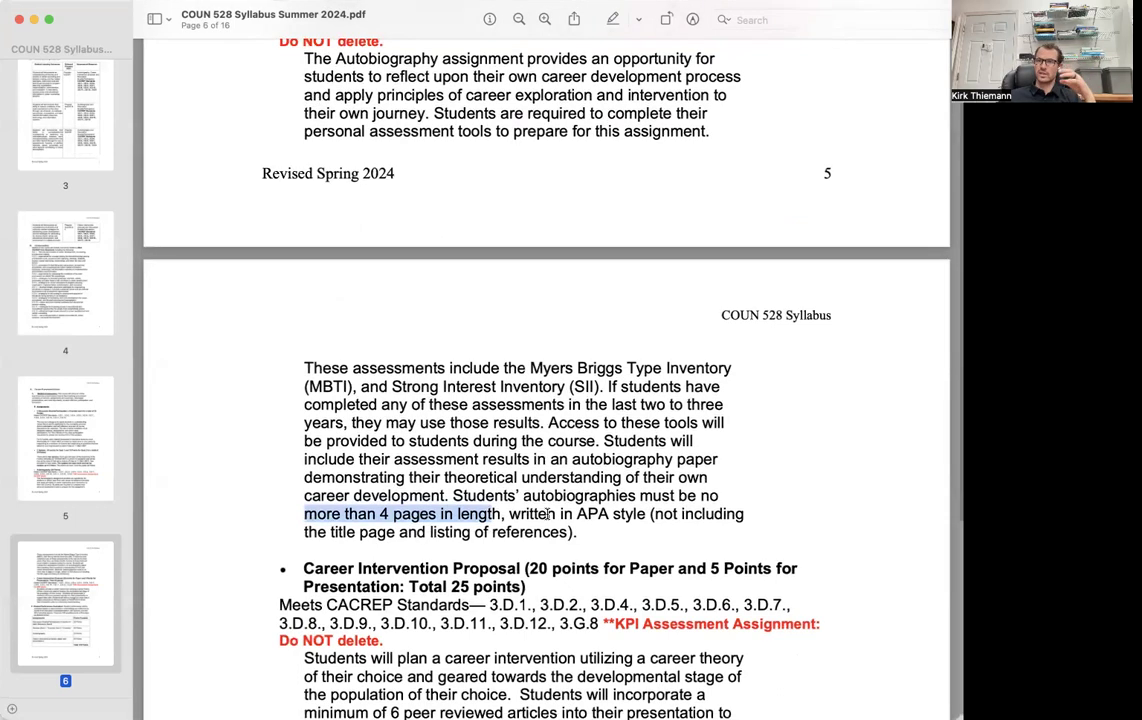
pyautogui.scroll(-3)
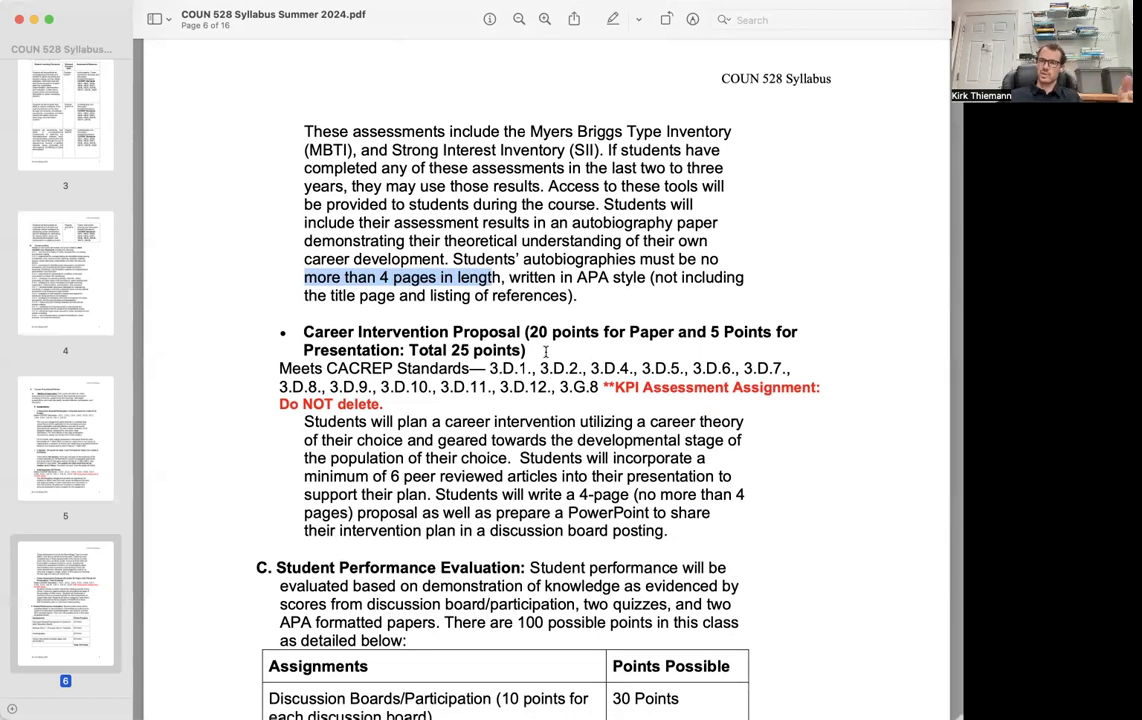
pyautogui.moveTo(528, 428)
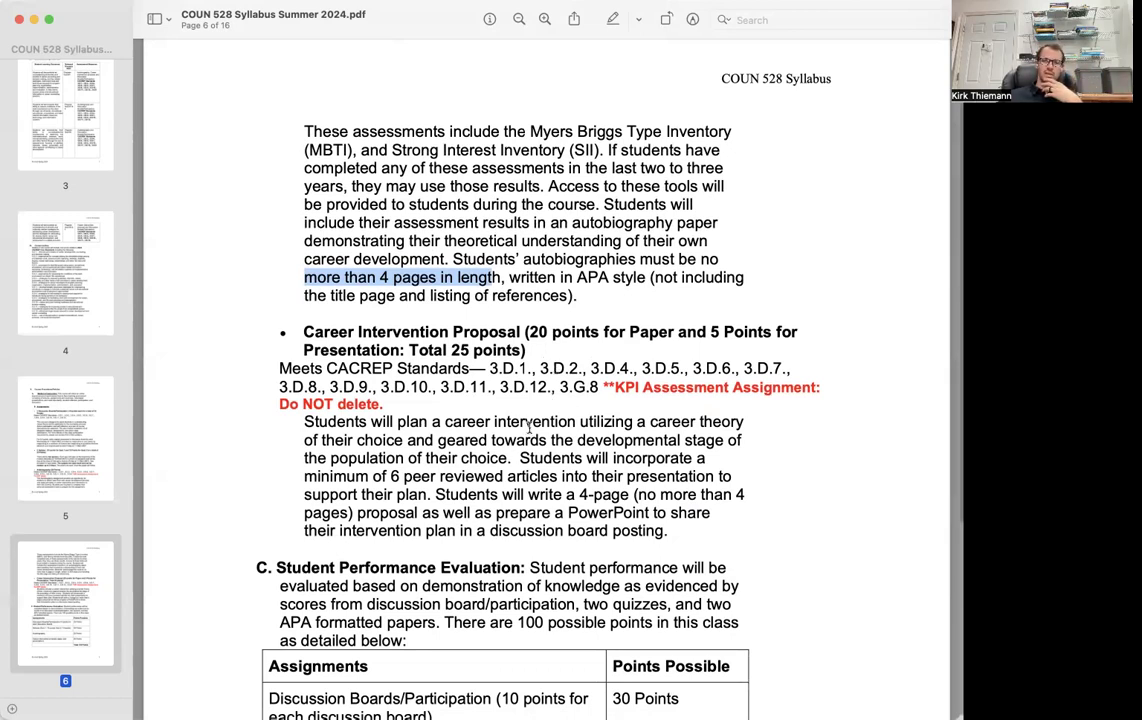
pyautogui.scroll(-3)
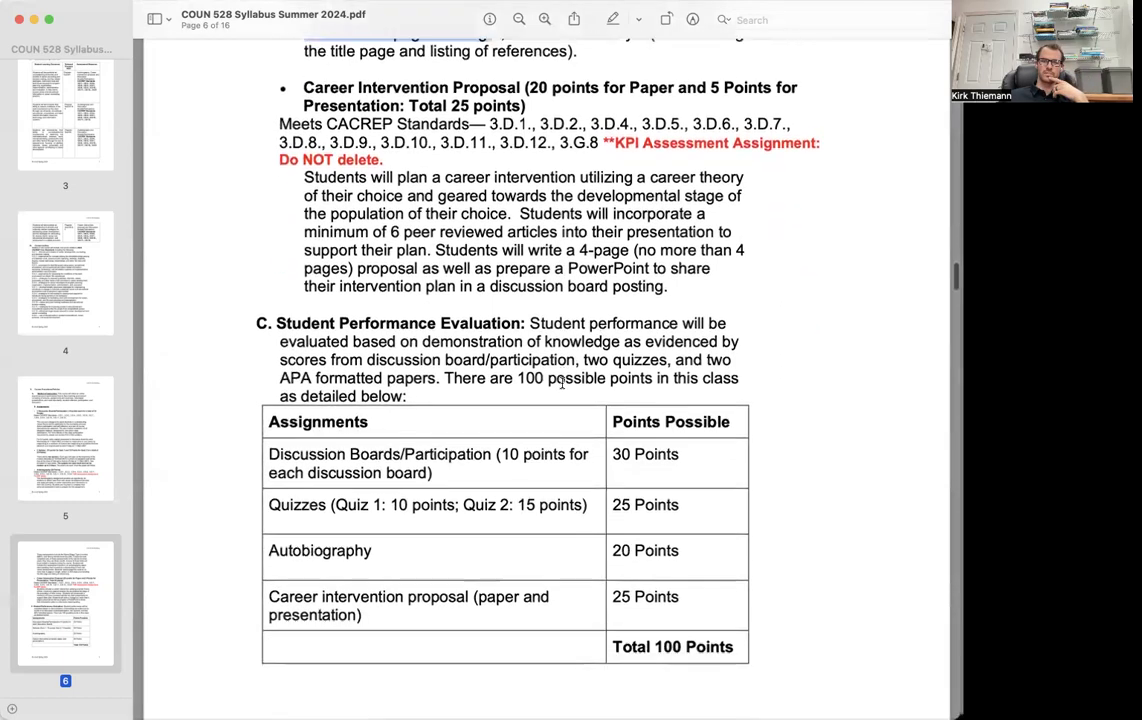
# - Scroll to page 7's grading scale and select the 'ALL ASSIGNMENTS MUST BE COMPLETED' sentence
pyautogui.scroll(-3)
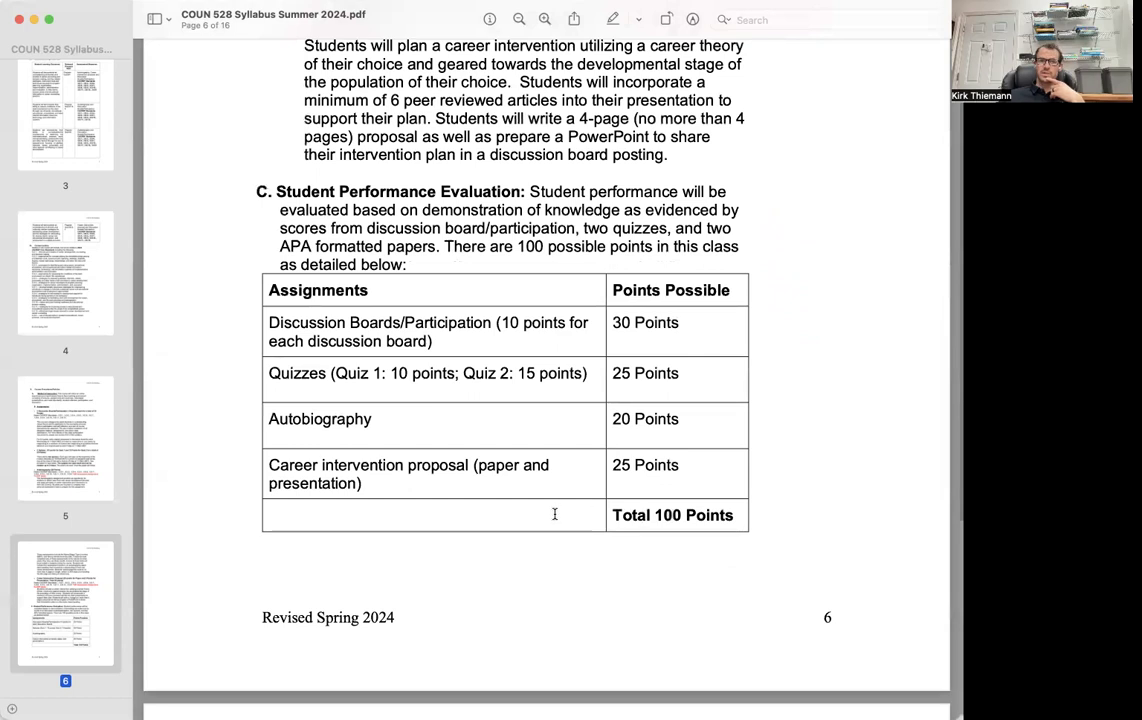
pyautogui.scroll(-3)
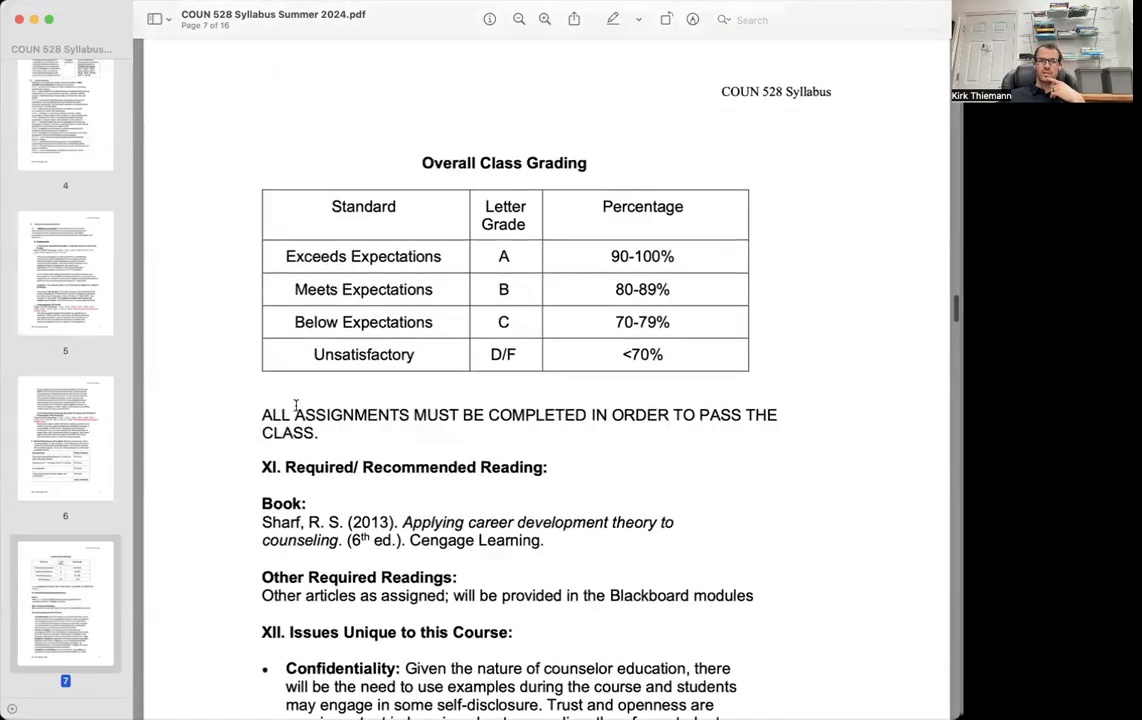
pyautogui.moveTo(260, 414); pyautogui.dragTo(320, 432)
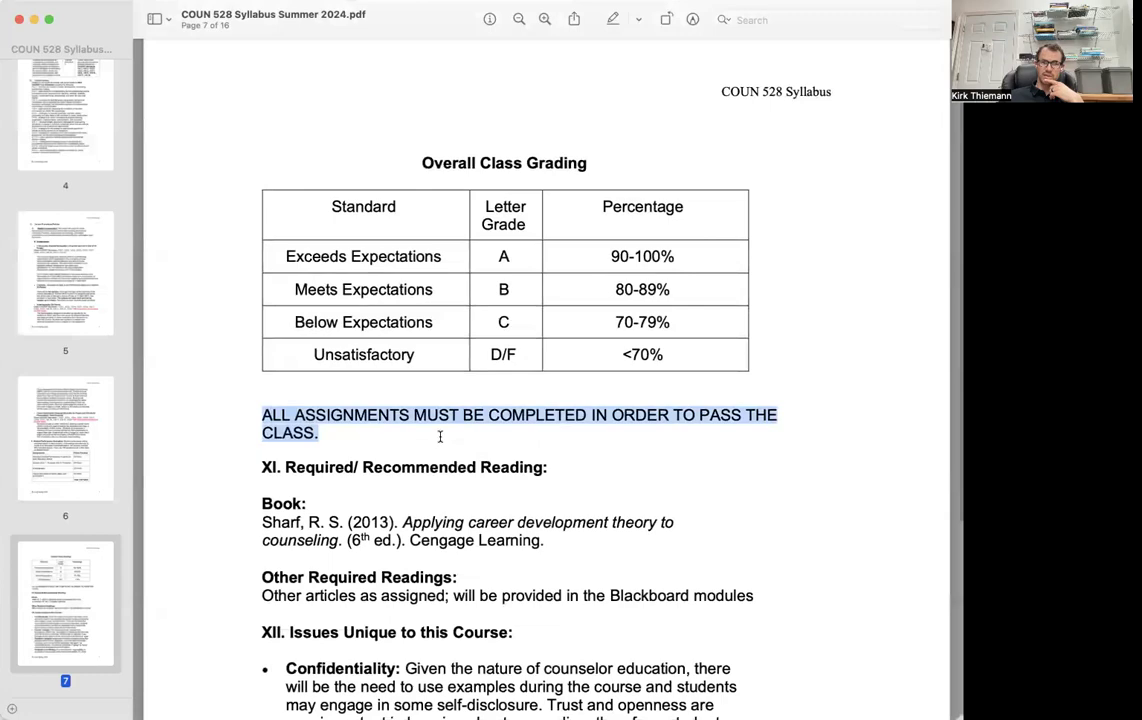
pyautogui.scroll(-3)
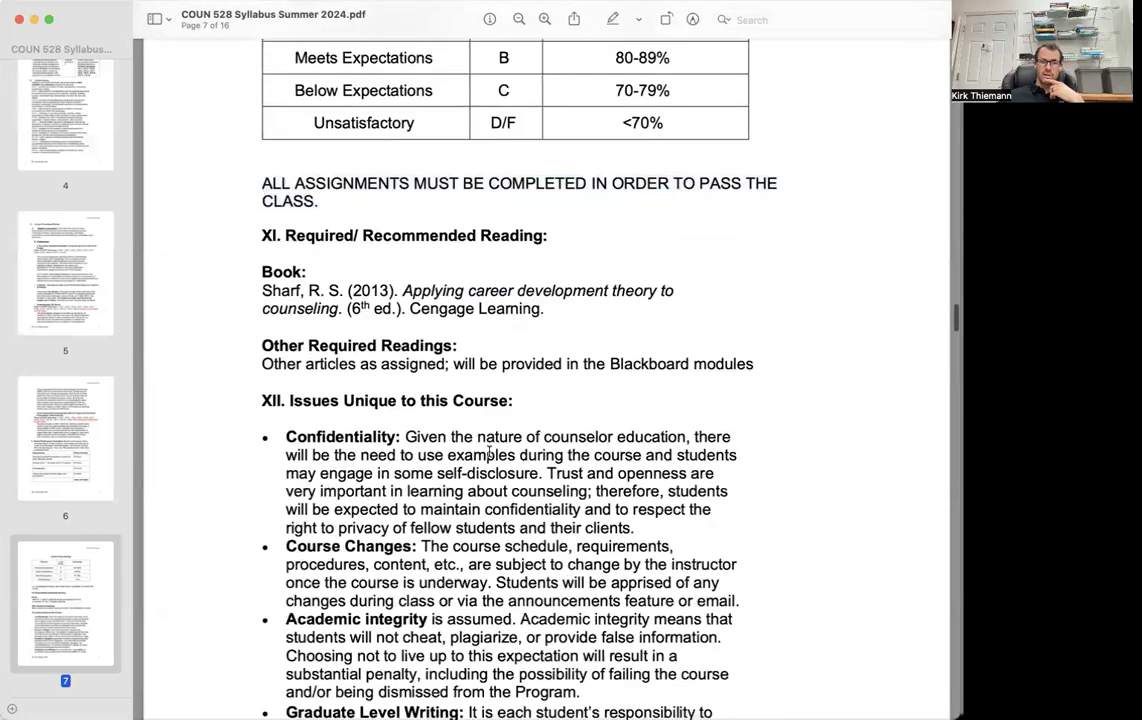
# - Scroll through page 8's policies, highlighting the Late Assignments heading, to the Tentative Class Schedule on page 9
pyautogui.scroll(-3)
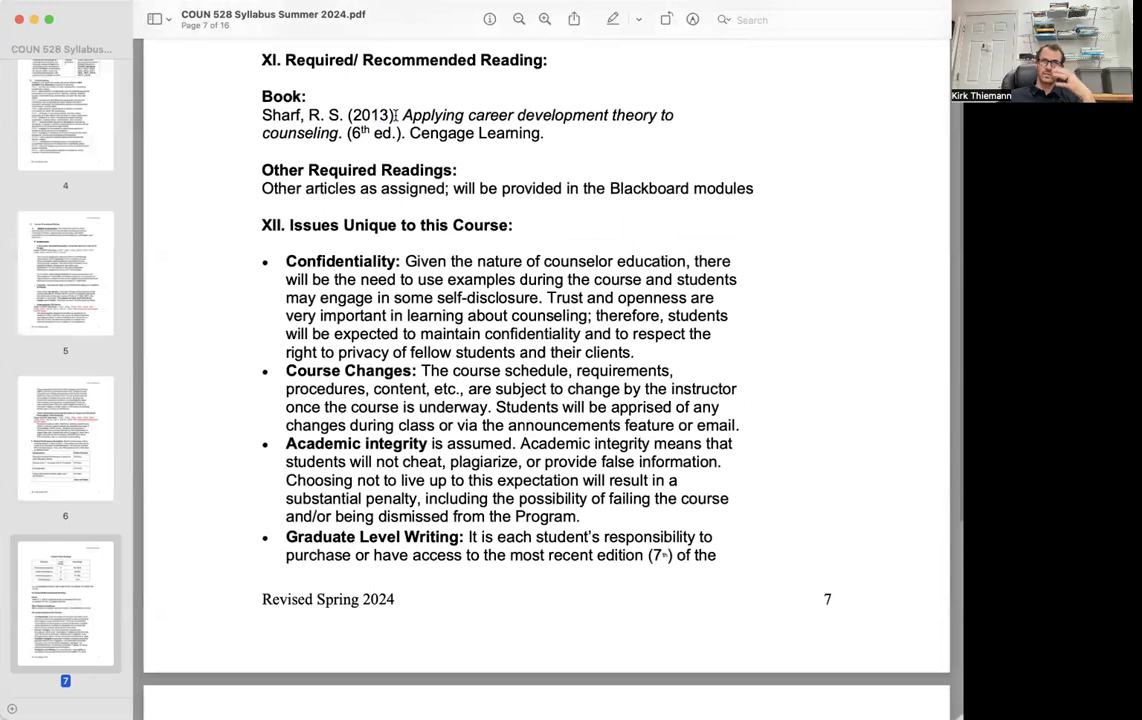
pyautogui.moveTo(426, 200)
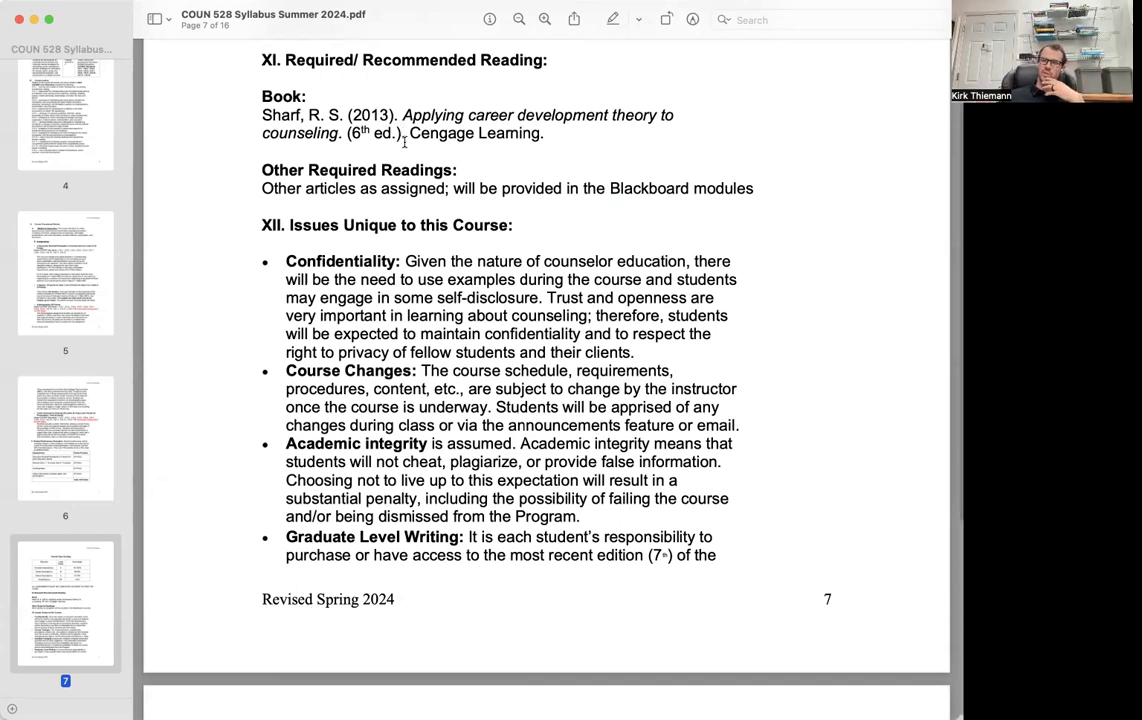
pyautogui.moveTo(548, 132)
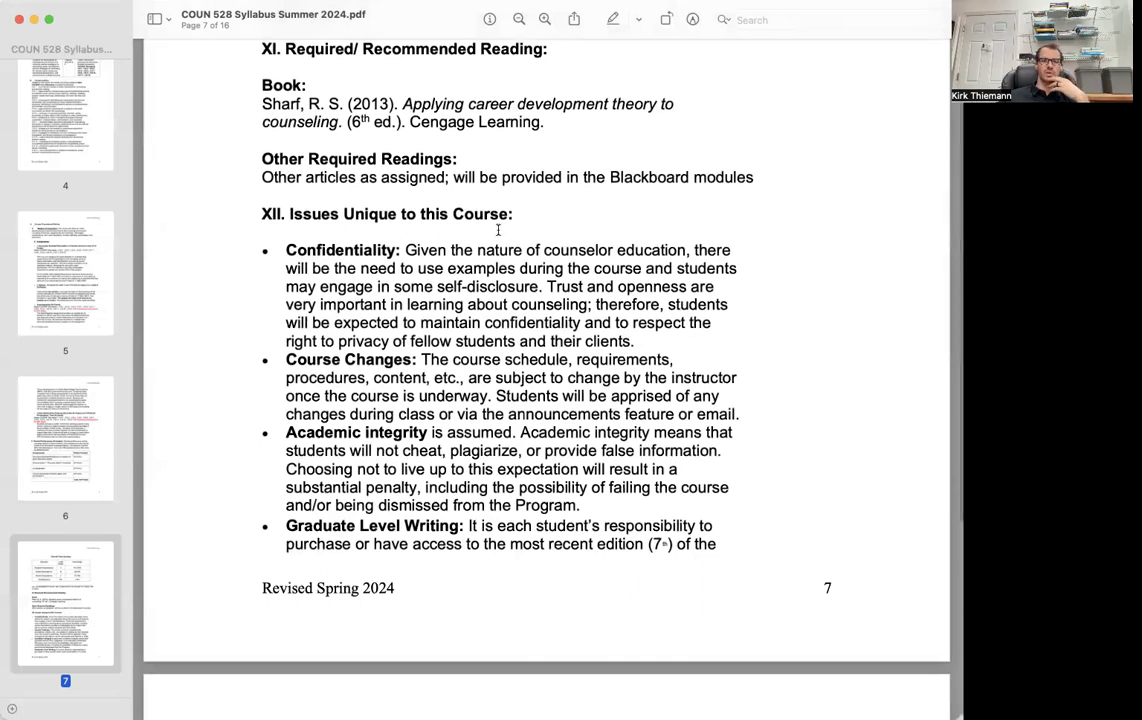
pyautogui.scroll(-3)
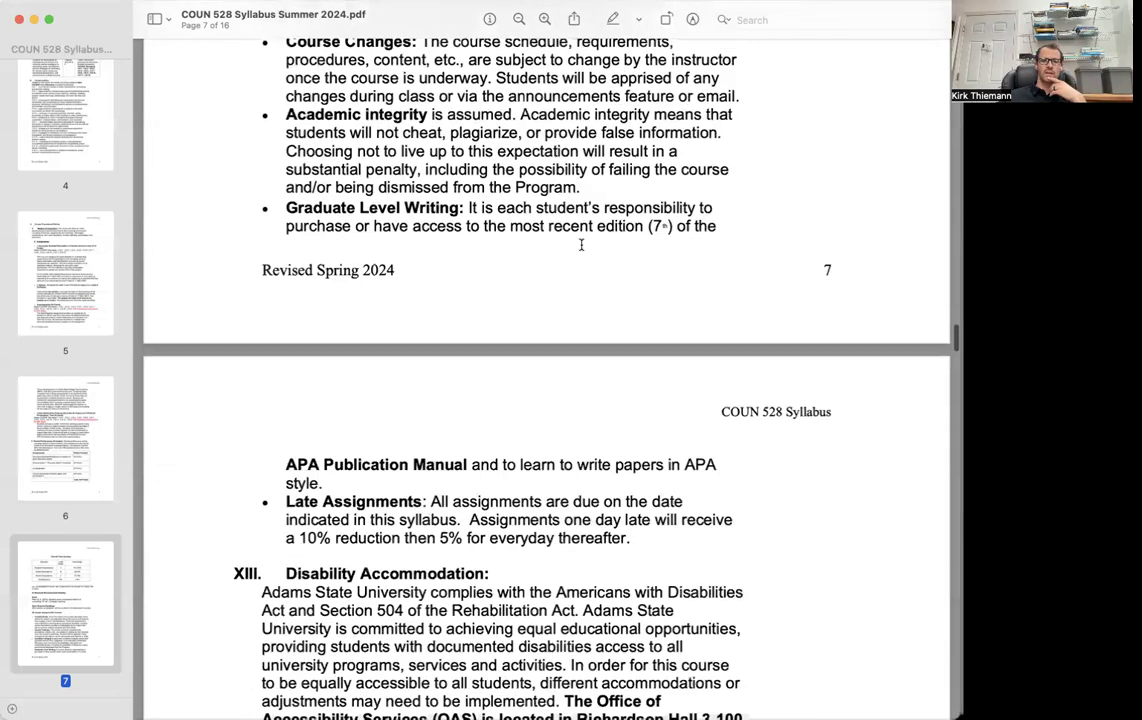
pyautogui.scroll(-3)
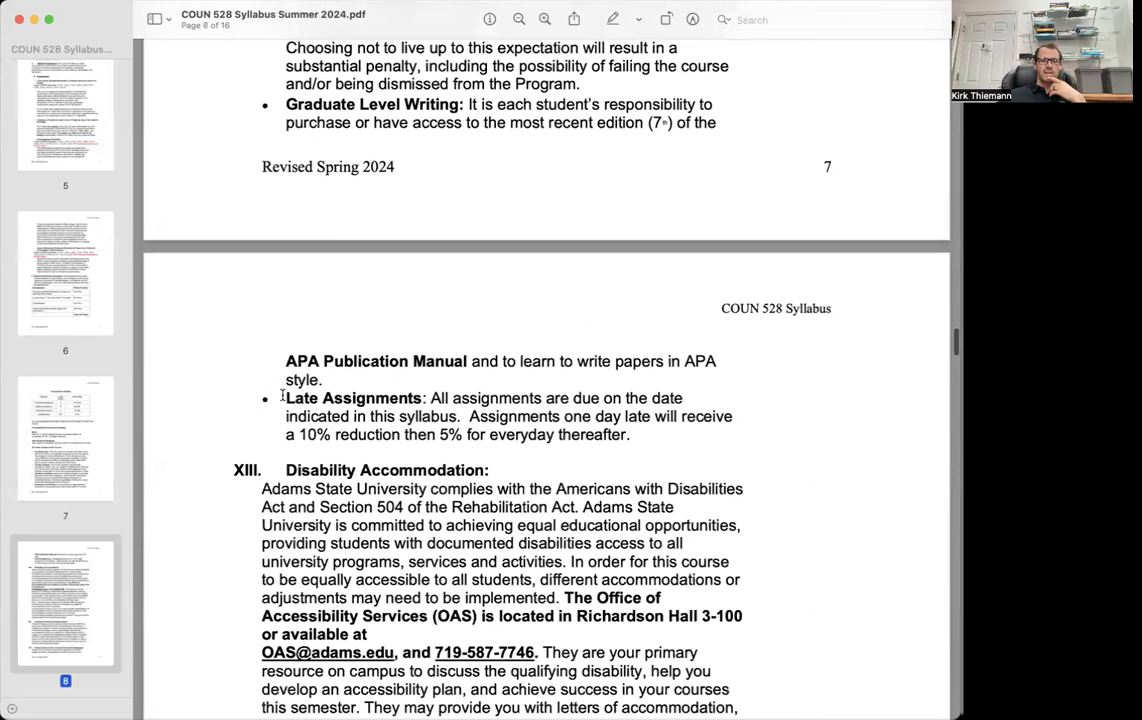
pyautogui.doubleClick(352, 398)
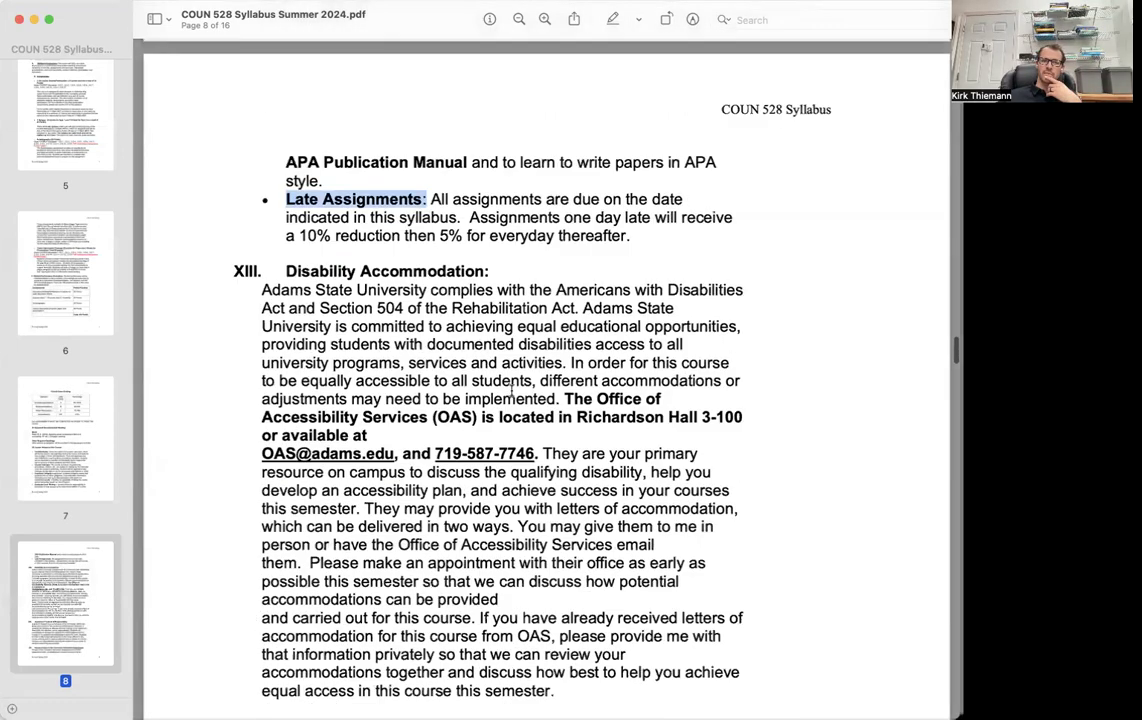
pyautogui.scroll(-3)
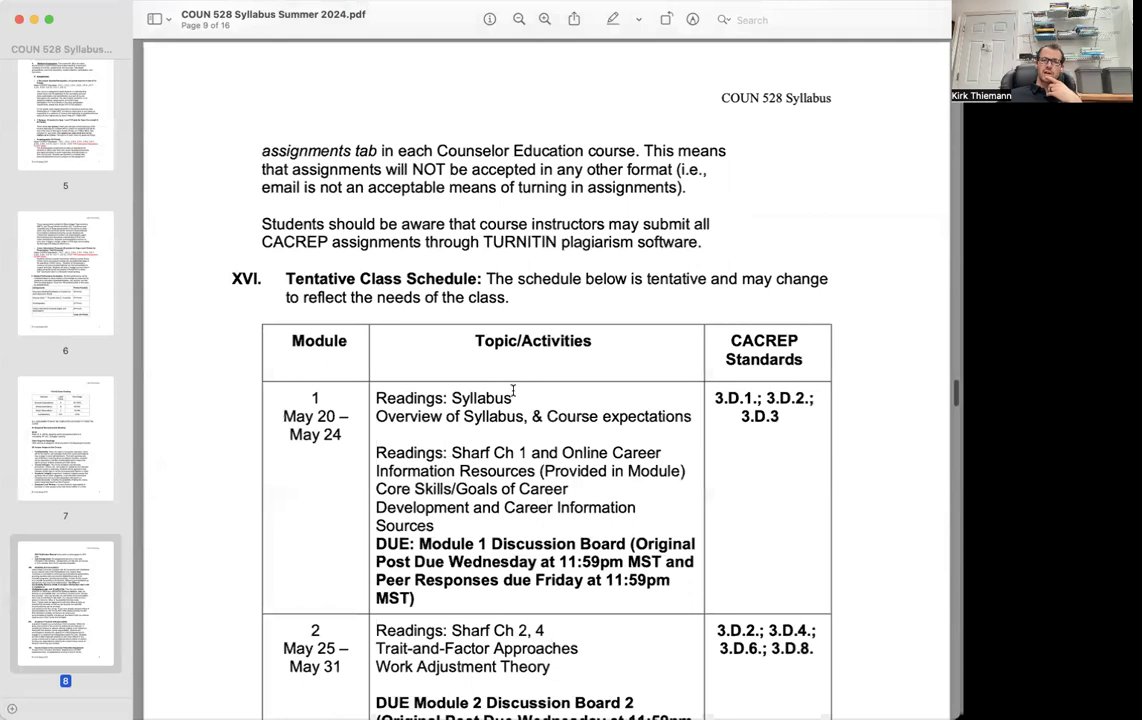
# - Scroll past modules 3 and 4 to page 10's rows for modules 5–8 with Intervention Proposal and Quiz 2 due dates
pyautogui.scroll(-3)
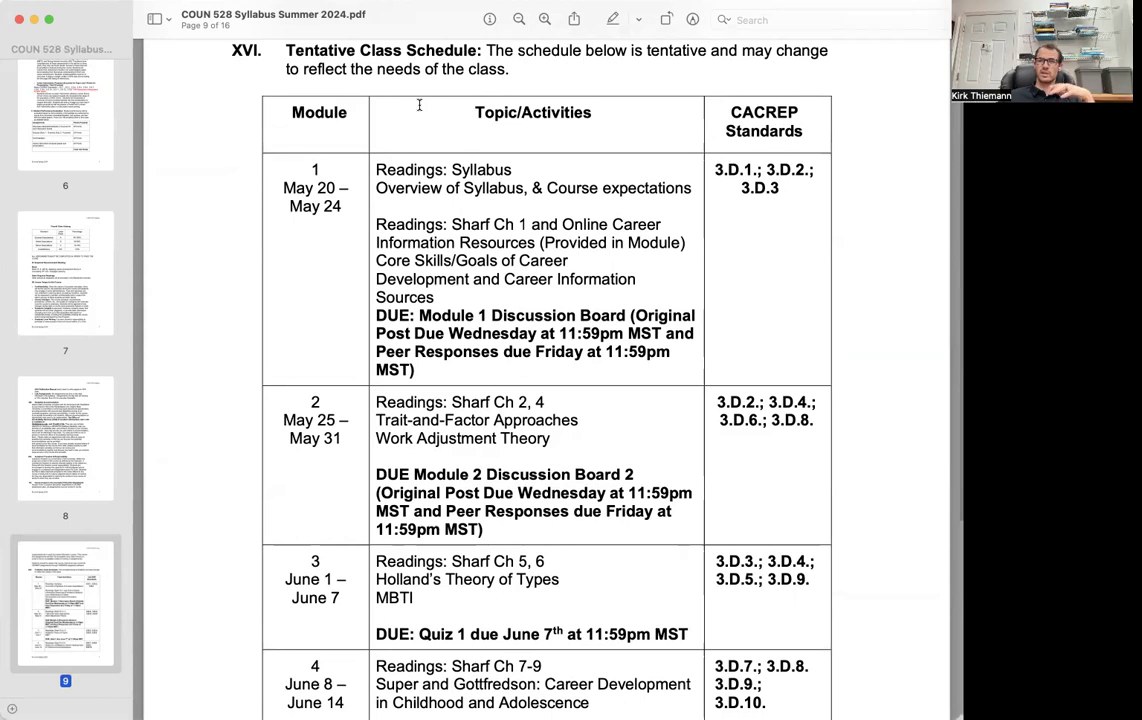
pyautogui.scroll(-3)
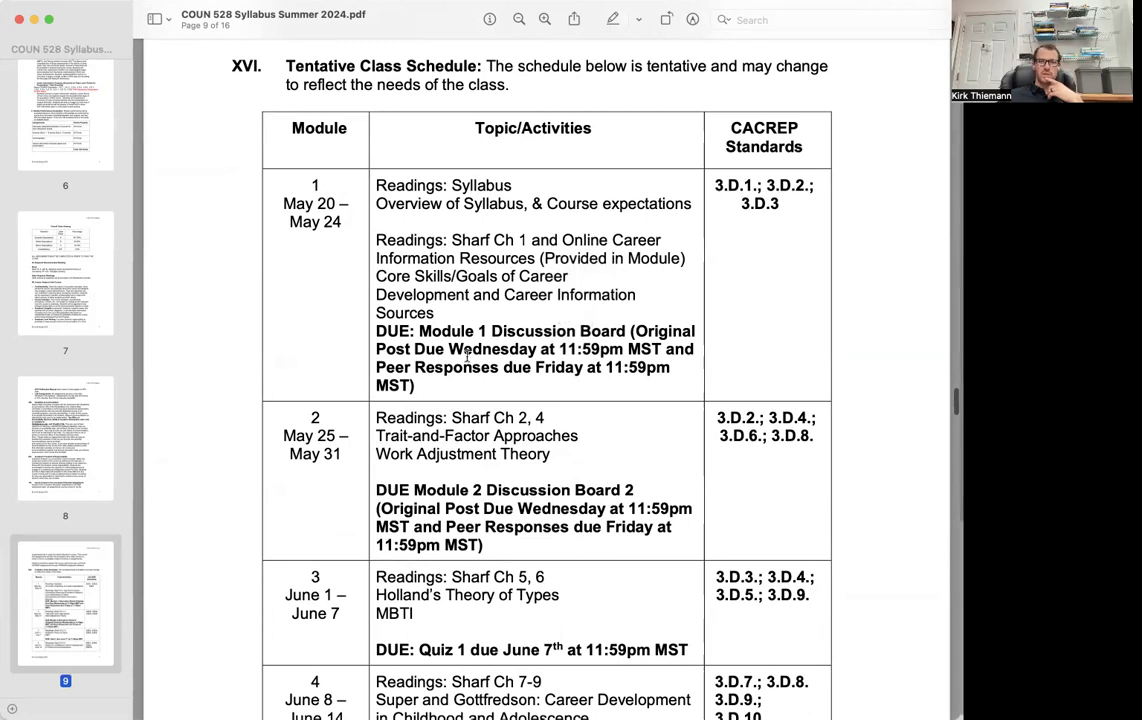
pyautogui.scroll(-3)
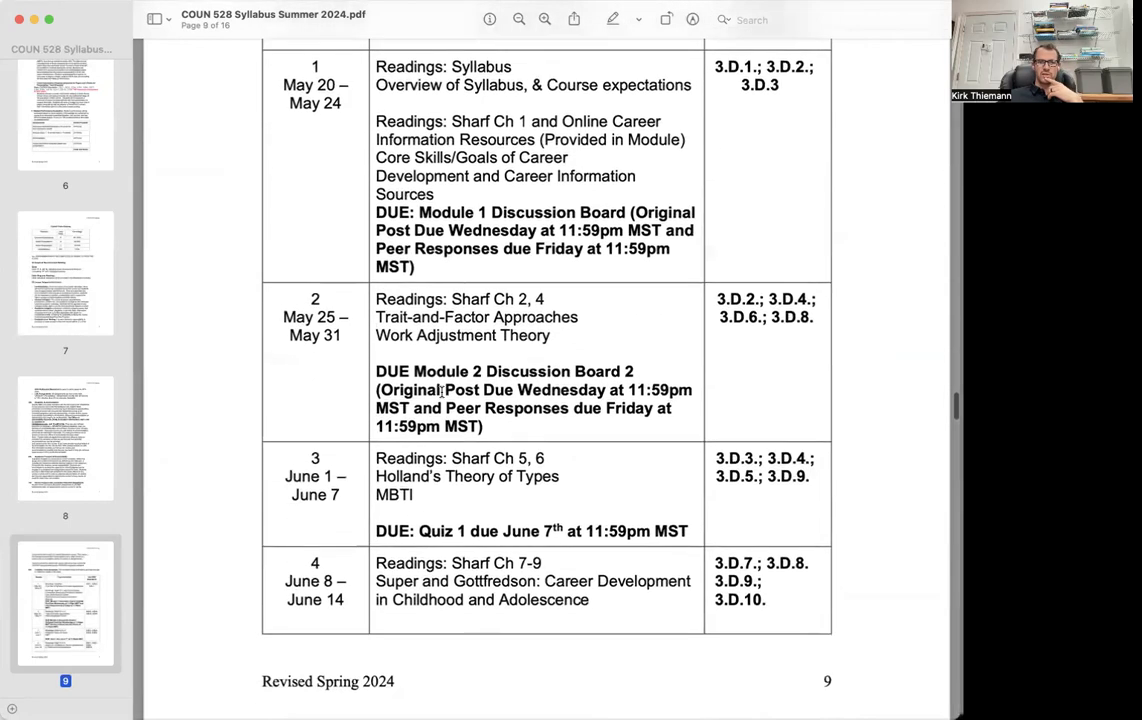
pyautogui.scroll(-3)
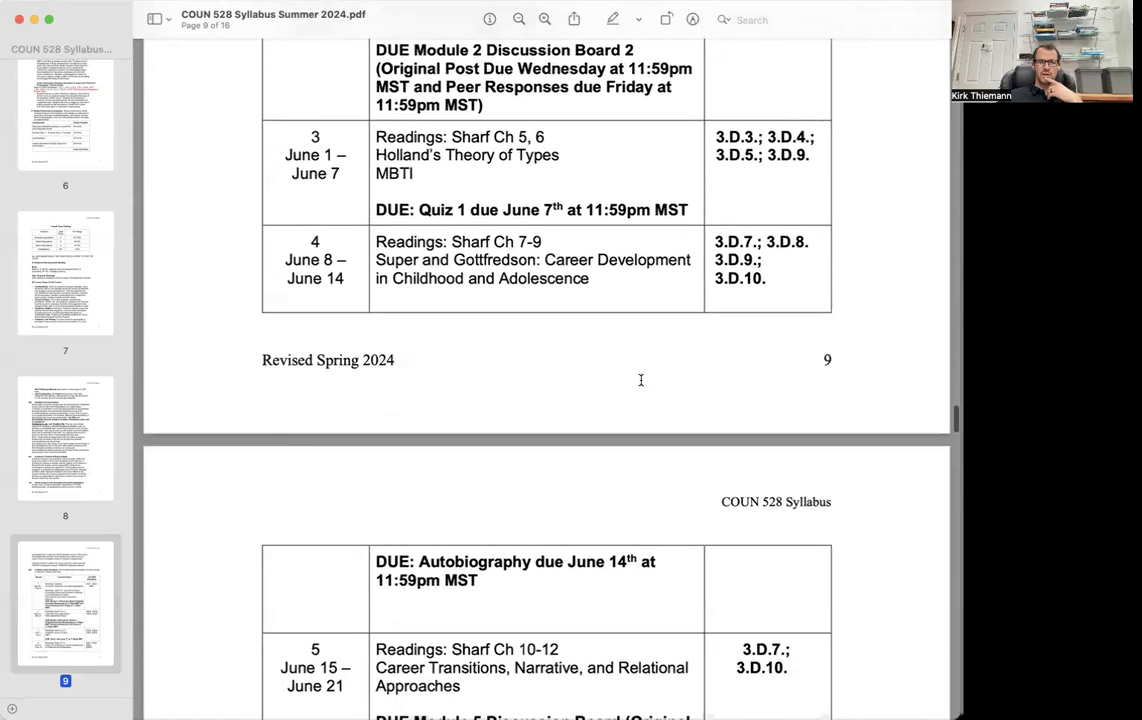
pyautogui.scroll(-3)
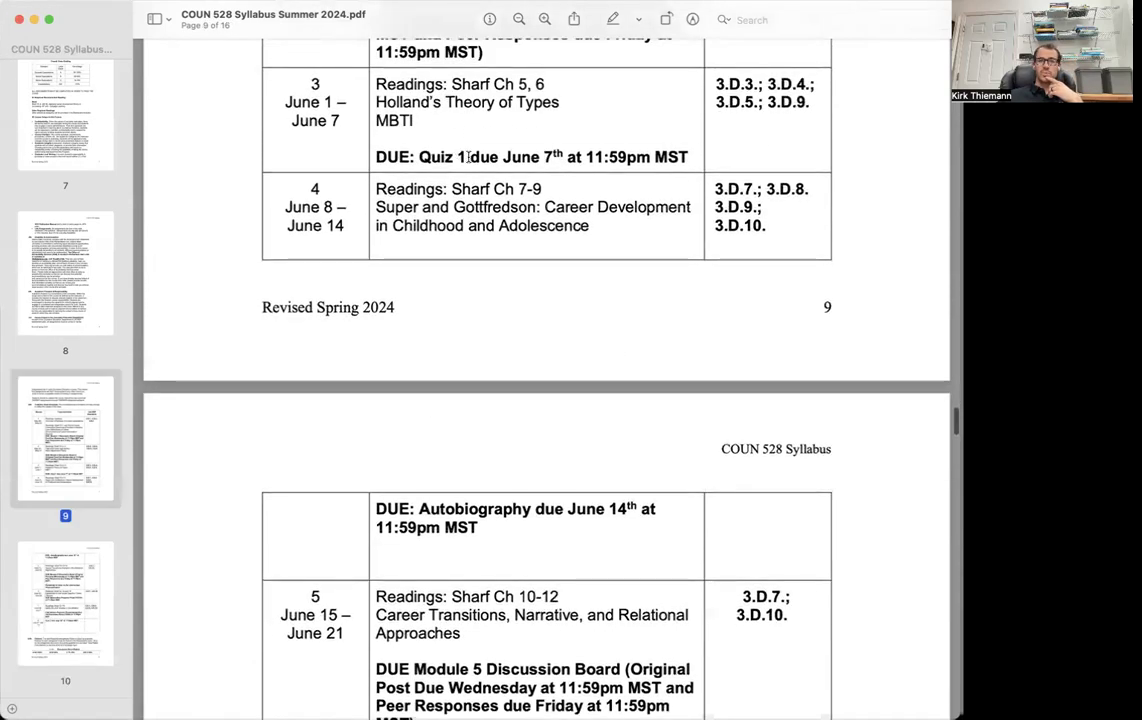
pyautogui.scroll(-3)
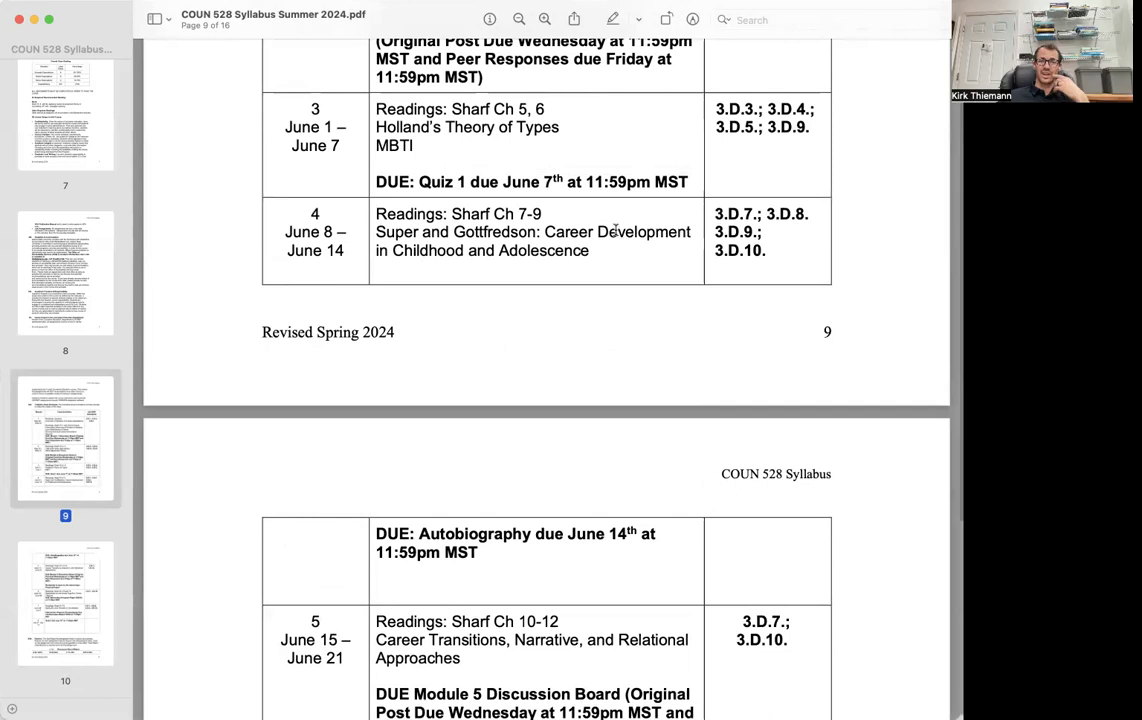
pyautogui.moveTo(608, 228)
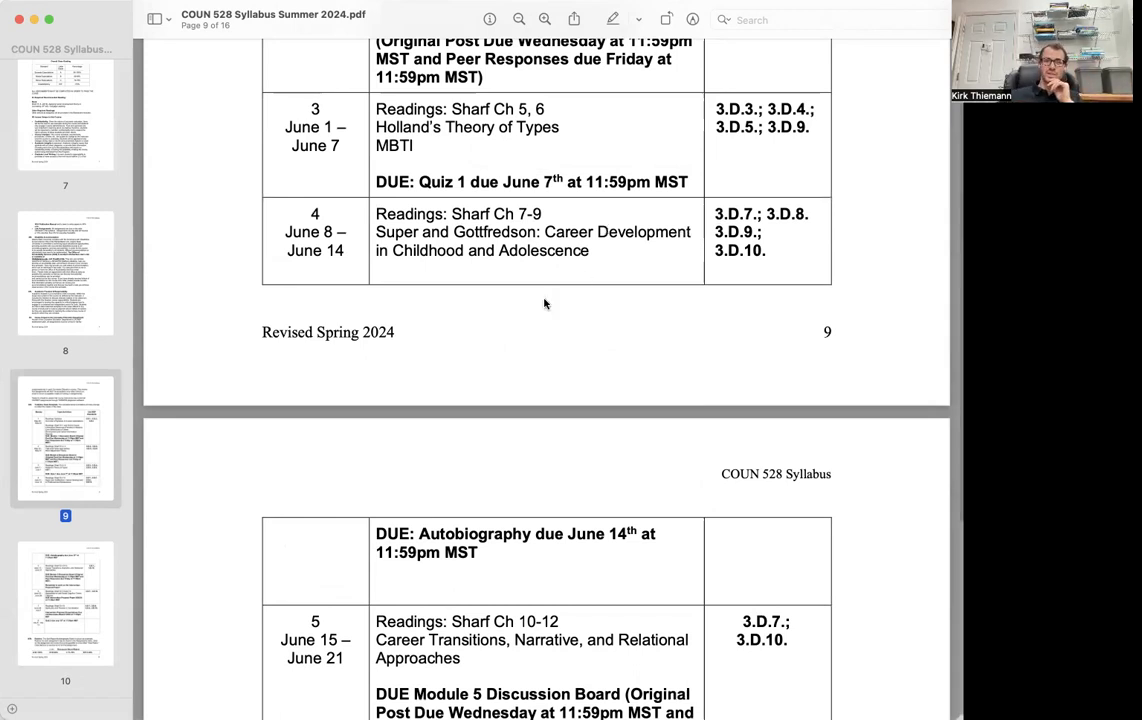
pyautogui.scroll(-3)
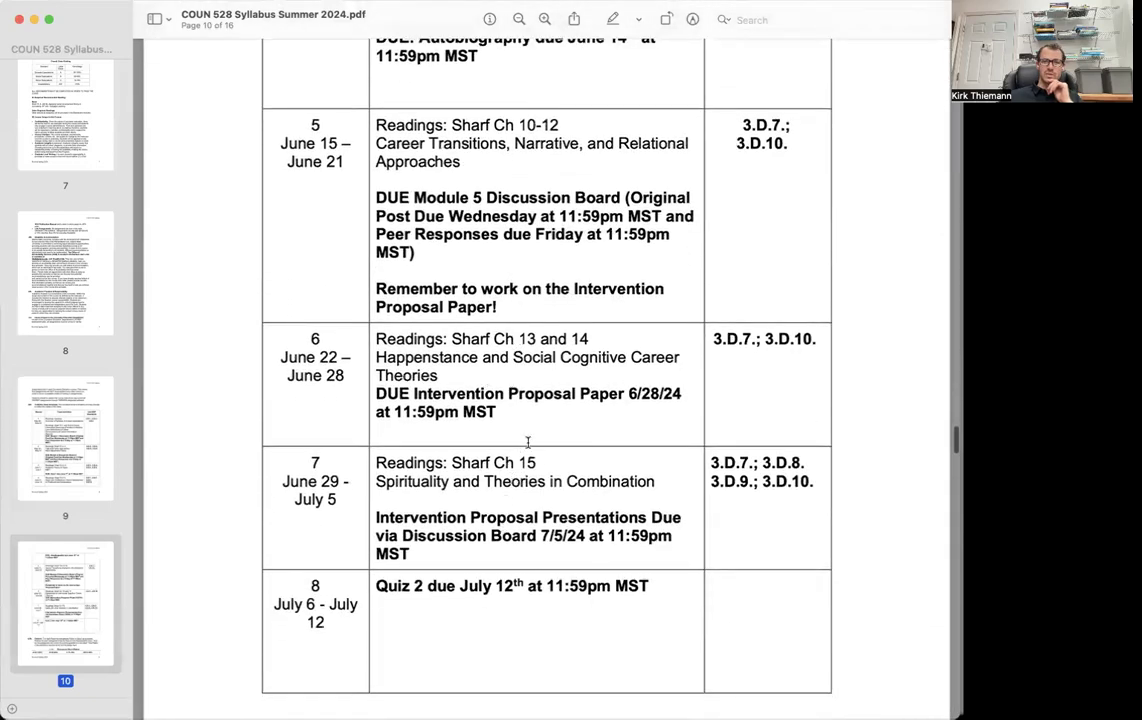
# - Scroll through the Discussion Board rubric to the Autobiography Rubric heading on page 11
pyautogui.scroll(-3)
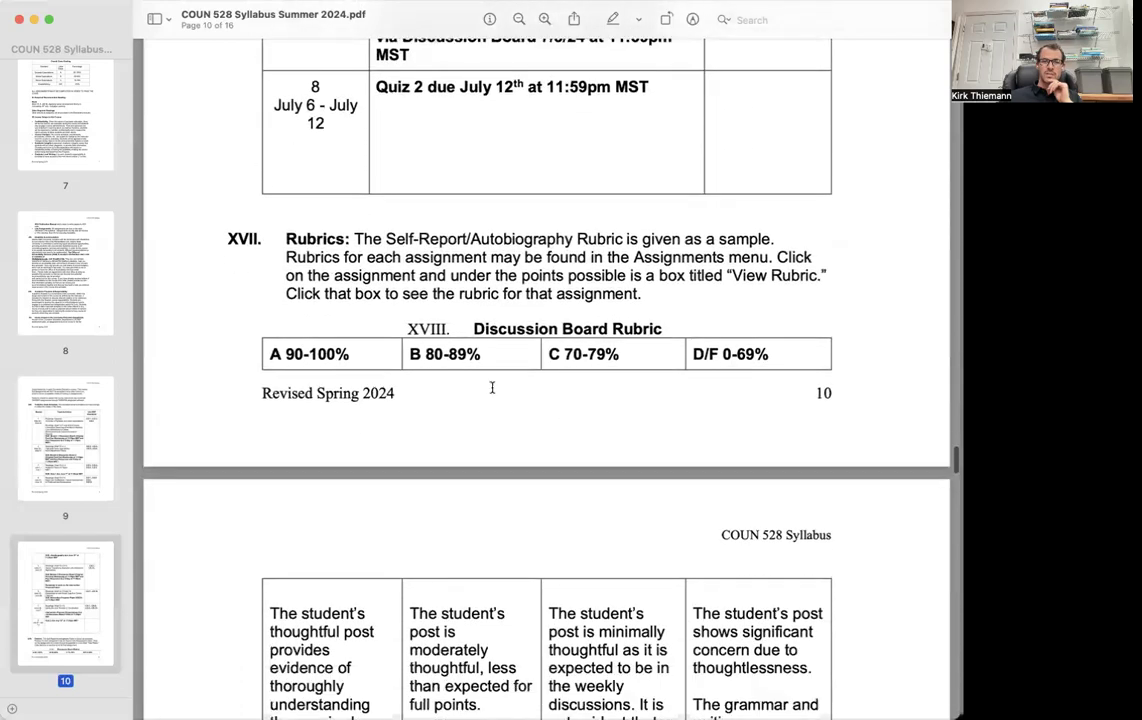
pyautogui.scroll(-3)
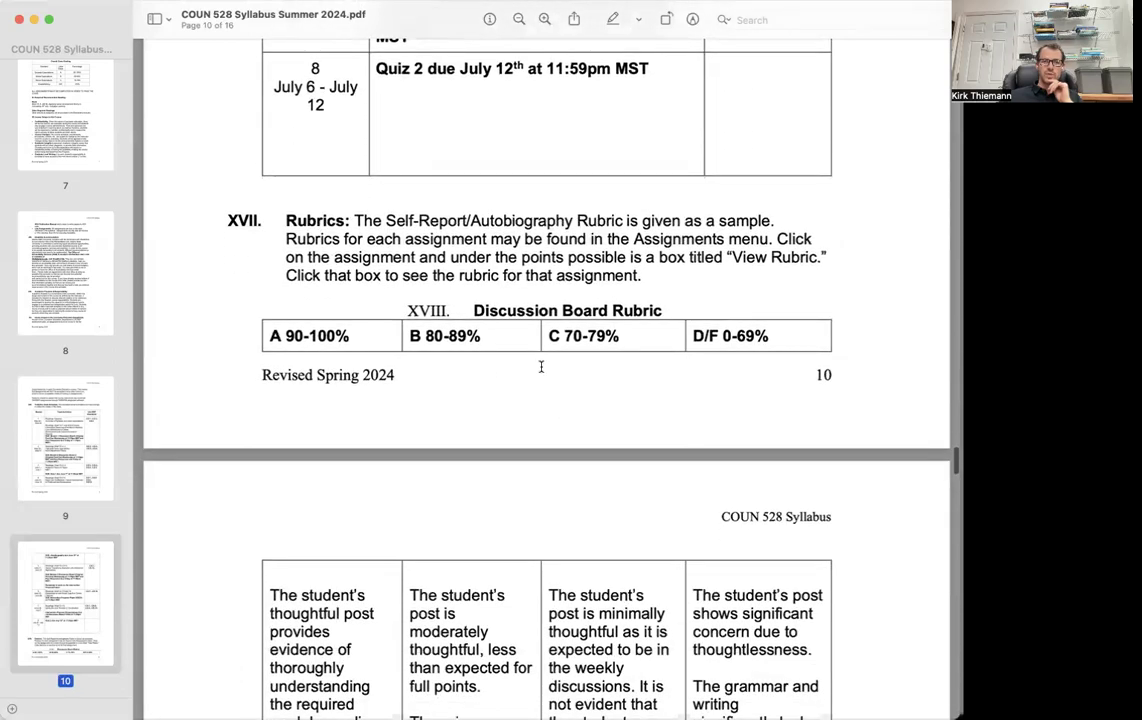
pyautogui.scroll(-3)
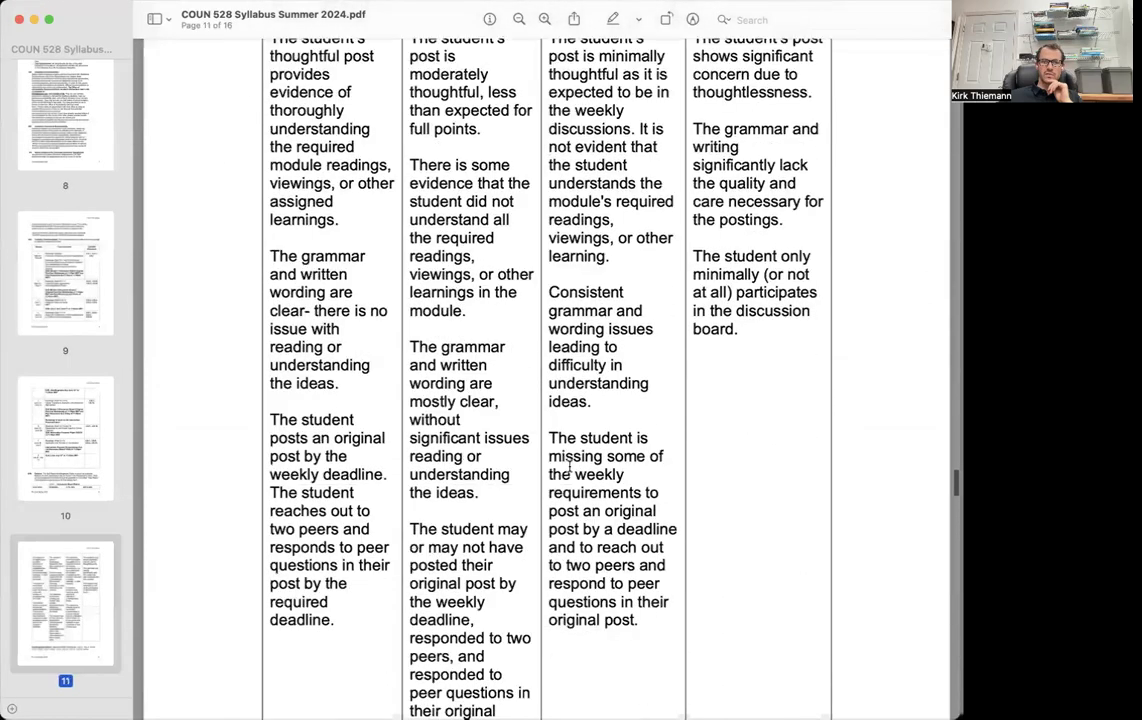
pyautogui.scroll(-3)
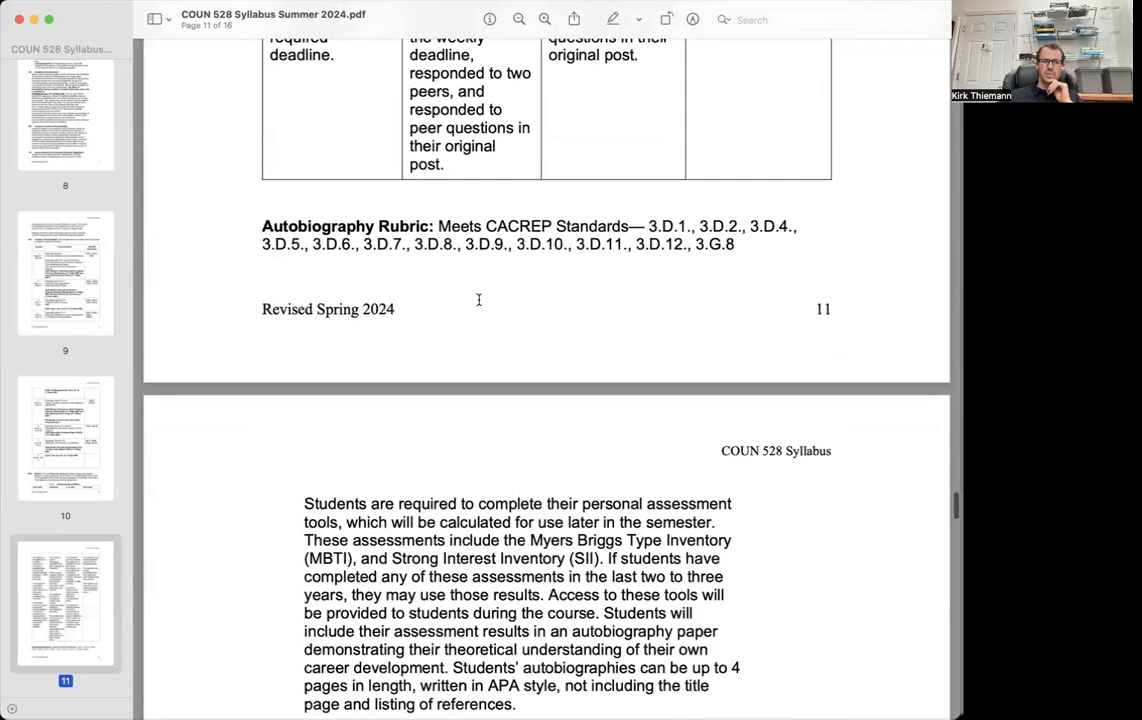
# - Select the autobiography assignment description paragraph on page 12, then clear the selection
pyautogui.scroll(-3)
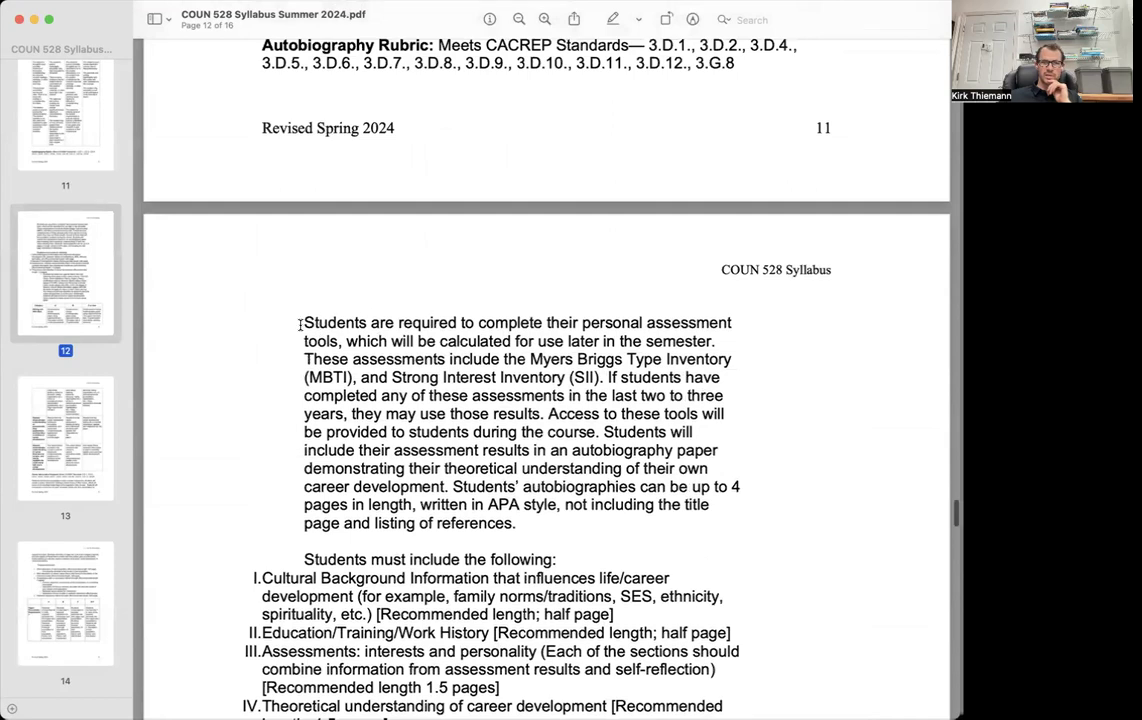
pyautogui.moveTo(304, 322); pyautogui.dragTo(516, 524)
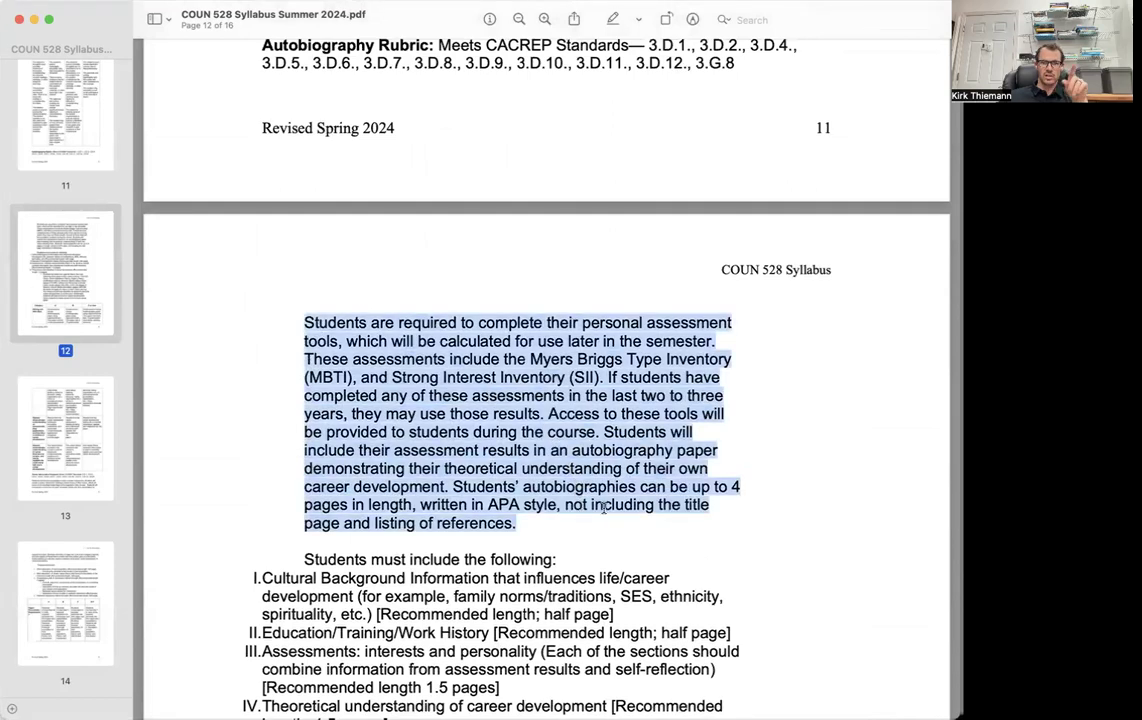
pyautogui.scroll(-3)
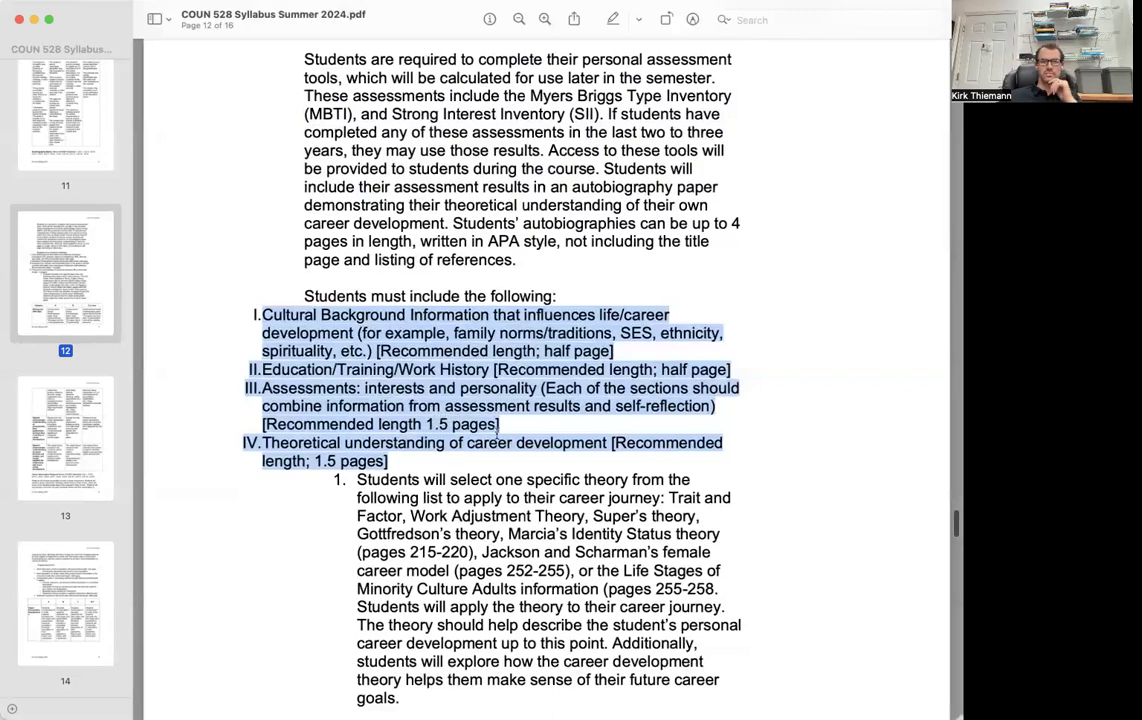
pyautogui.click(450, 318)
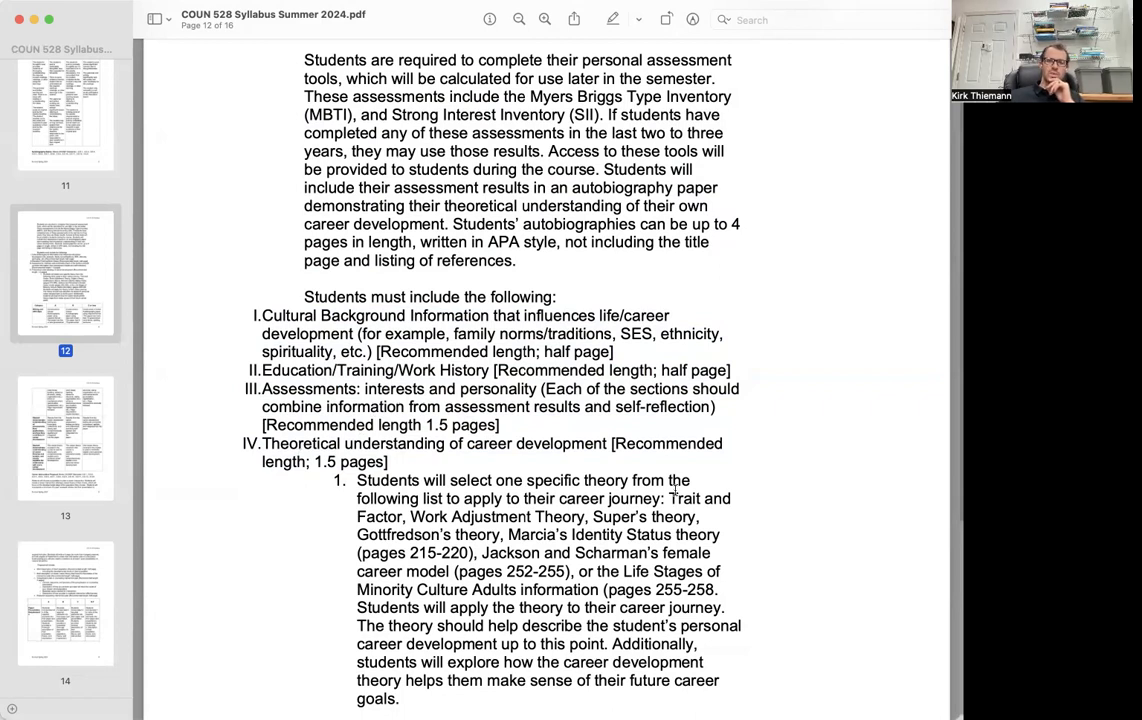
# - Select the sentence on choosing one career theory and the full theory list, then continue down page 12
pyautogui.moveTo(356, 480); pyautogui.dragTo(508, 534)
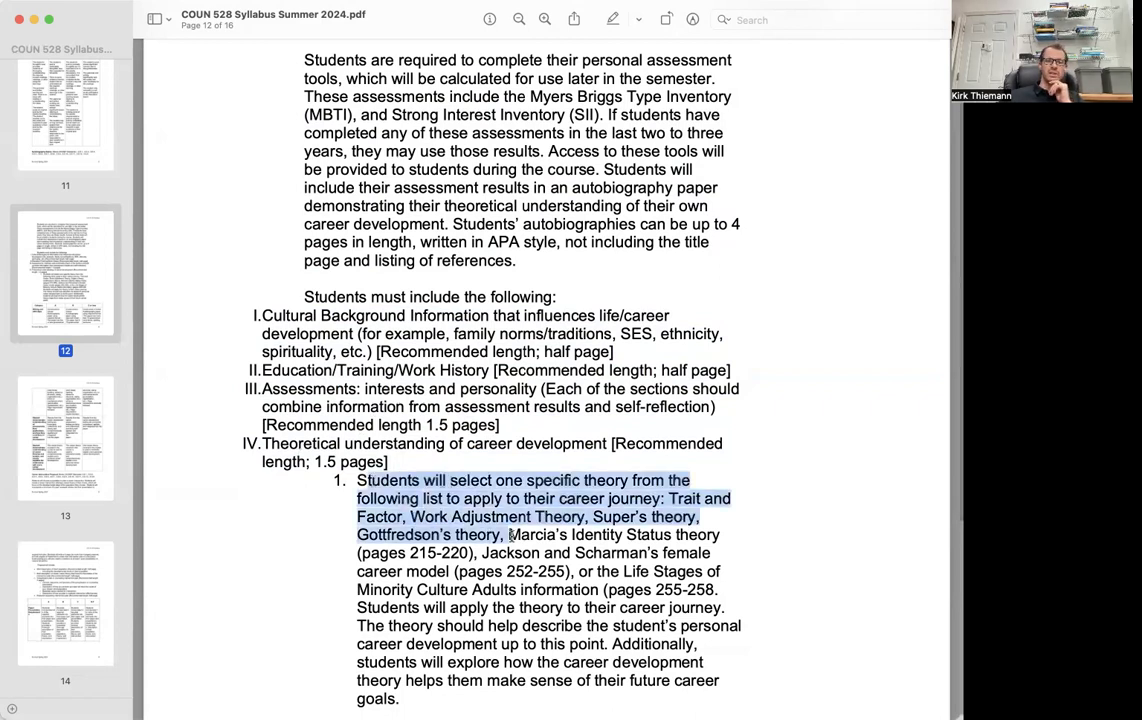
pyautogui.moveTo(510, 534); pyautogui.dragTo(710, 588)
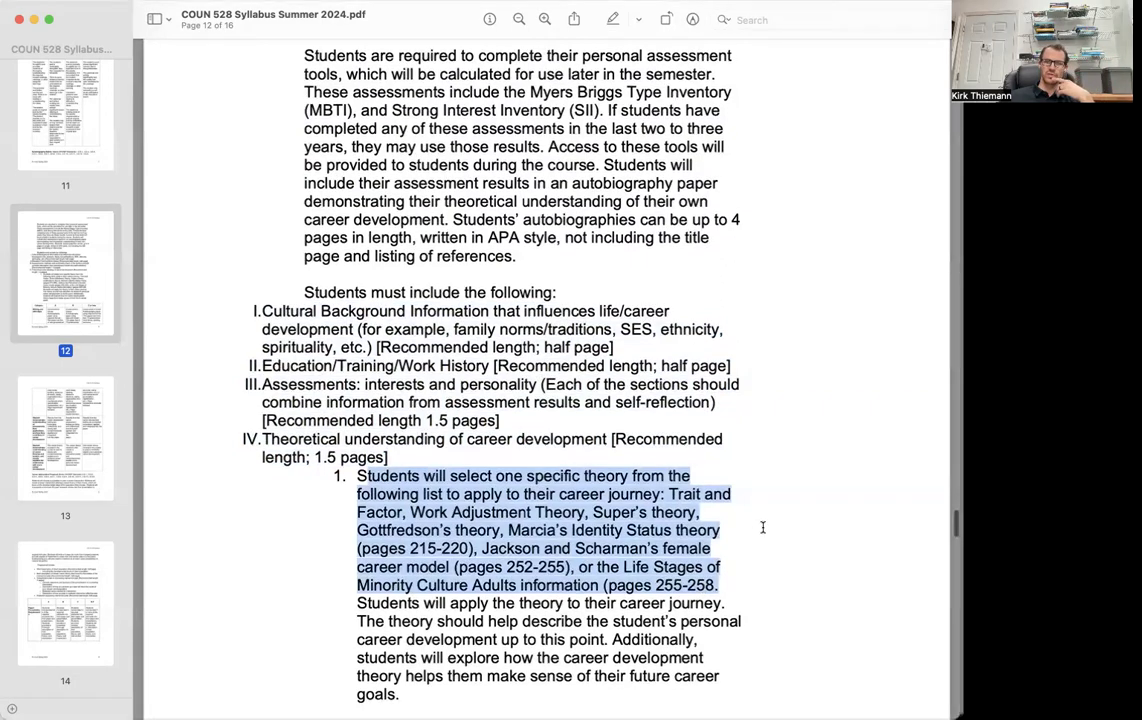
pyautogui.scroll(-3)
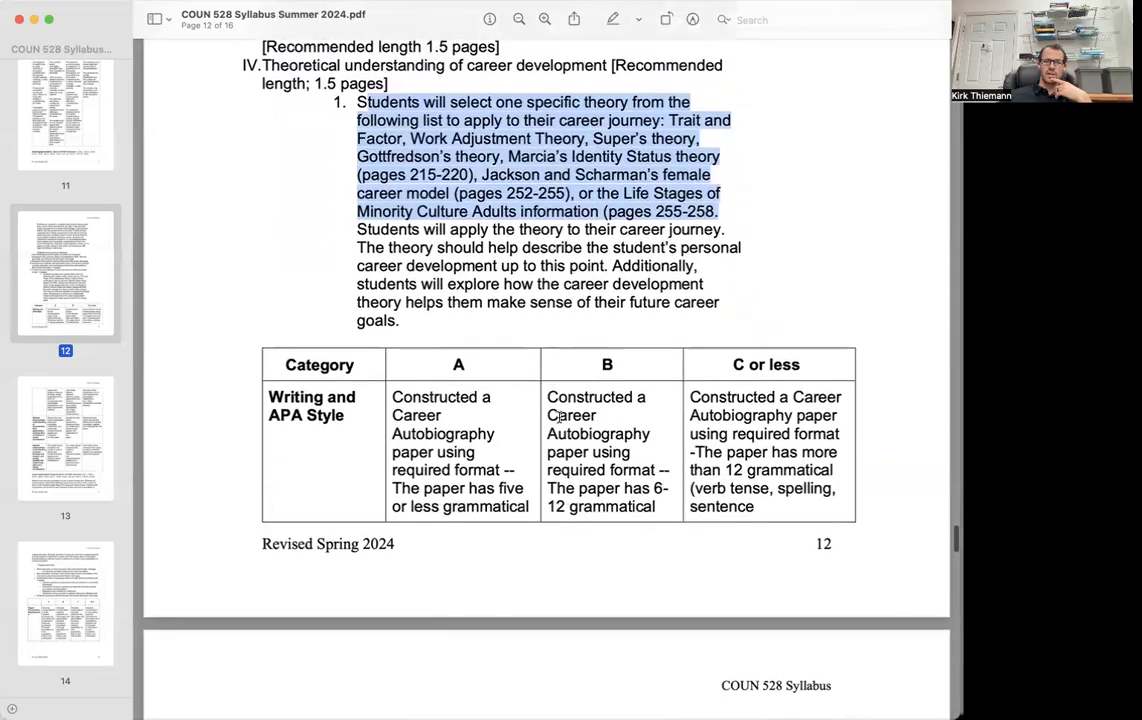
# - Scroll past page 13's rubric to page 14's Career Intervention Proposal requirements and grading table
pyautogui.scroll(-3)
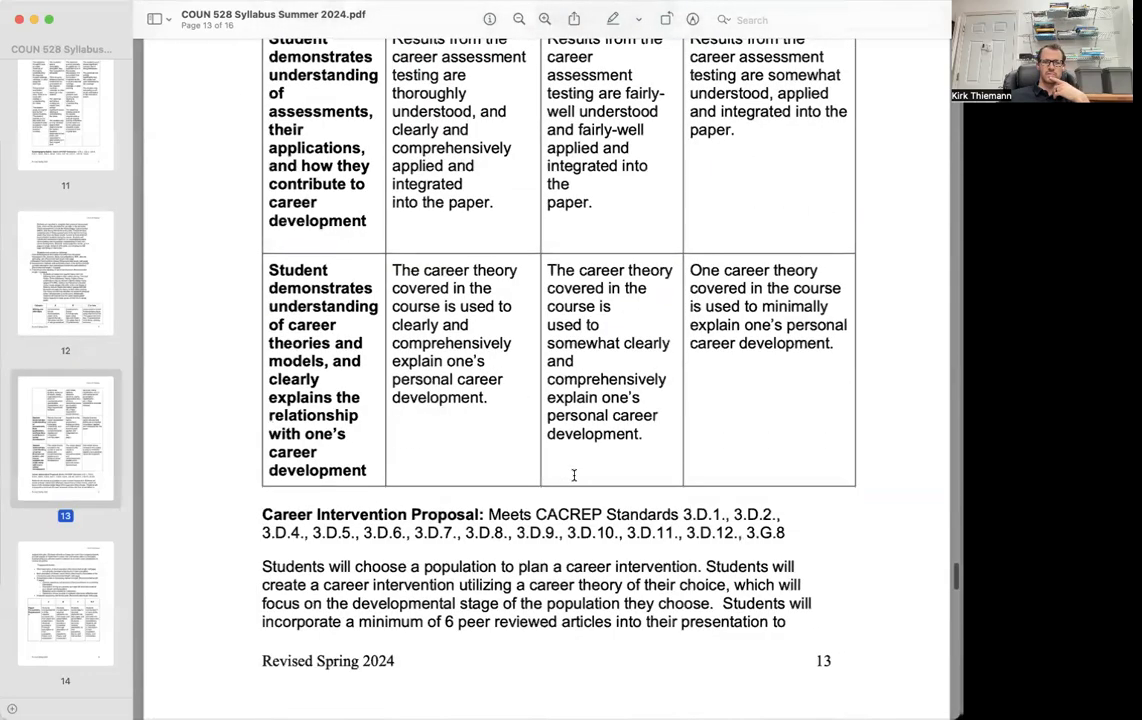
pyautogui.scroll(-3)
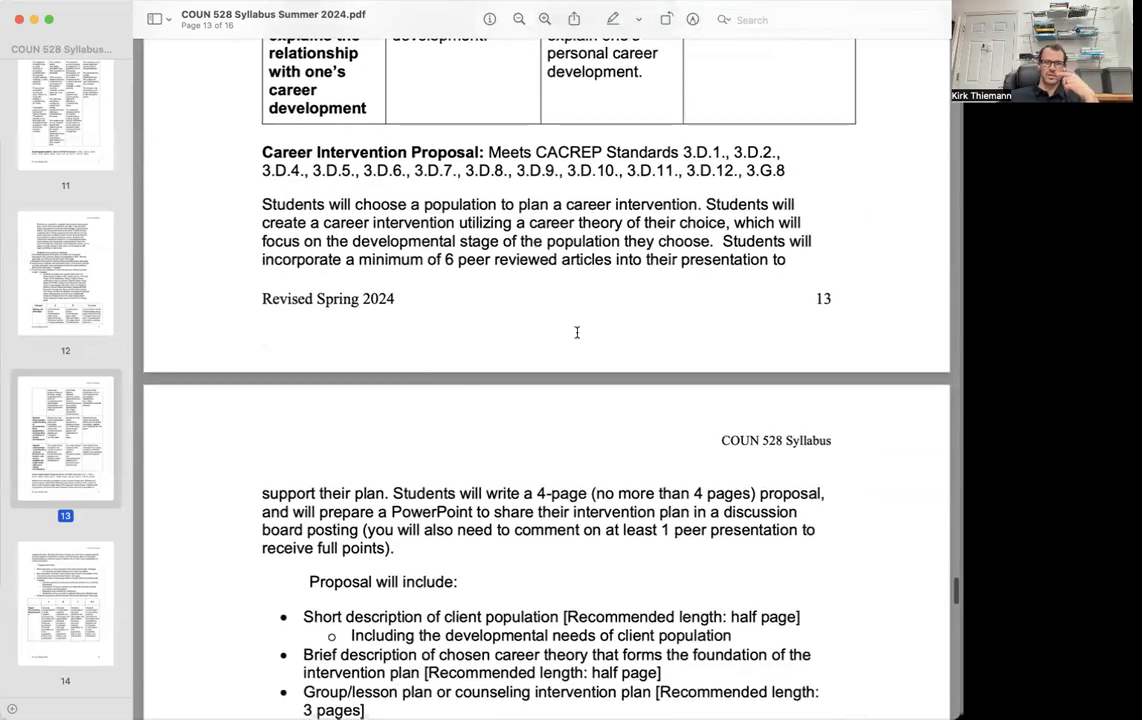
pyautogui.scroll(-3)
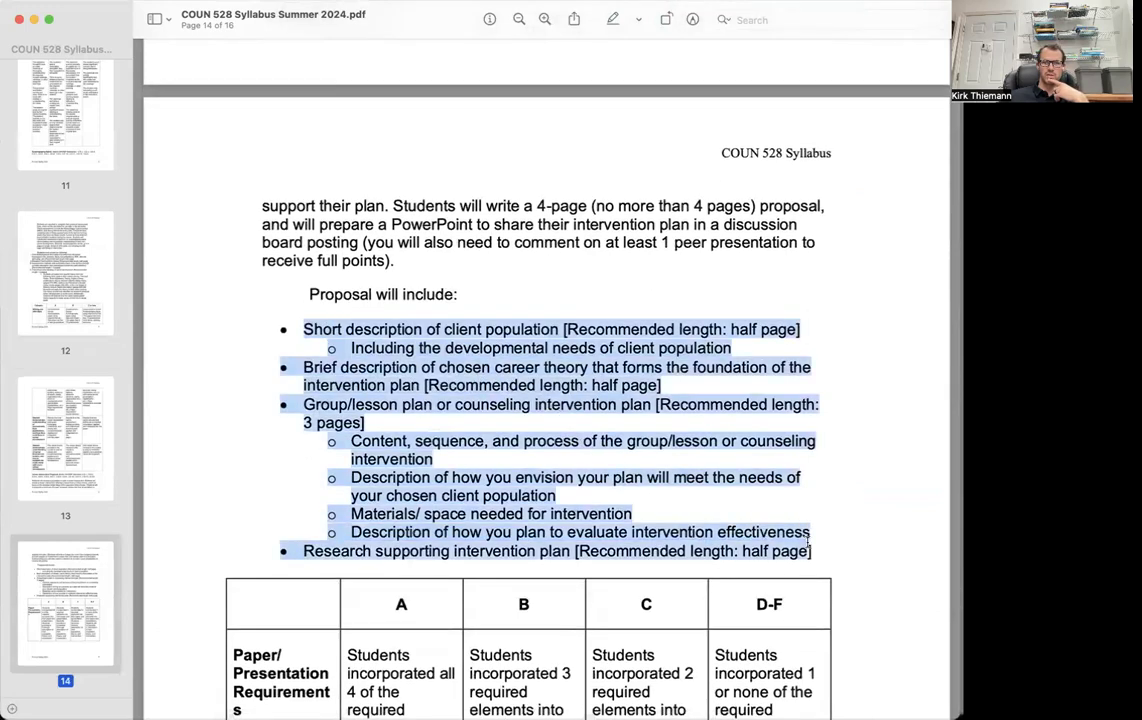
pyautogui.scroll(-3)
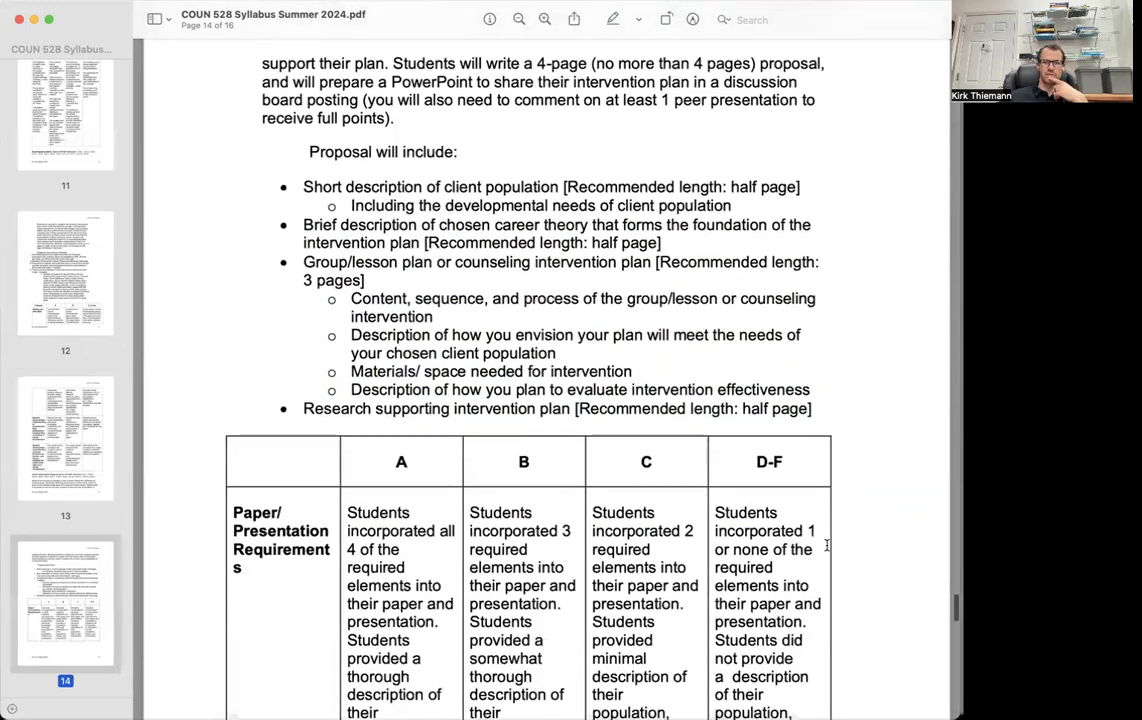
pyautogui.scroll(-3)
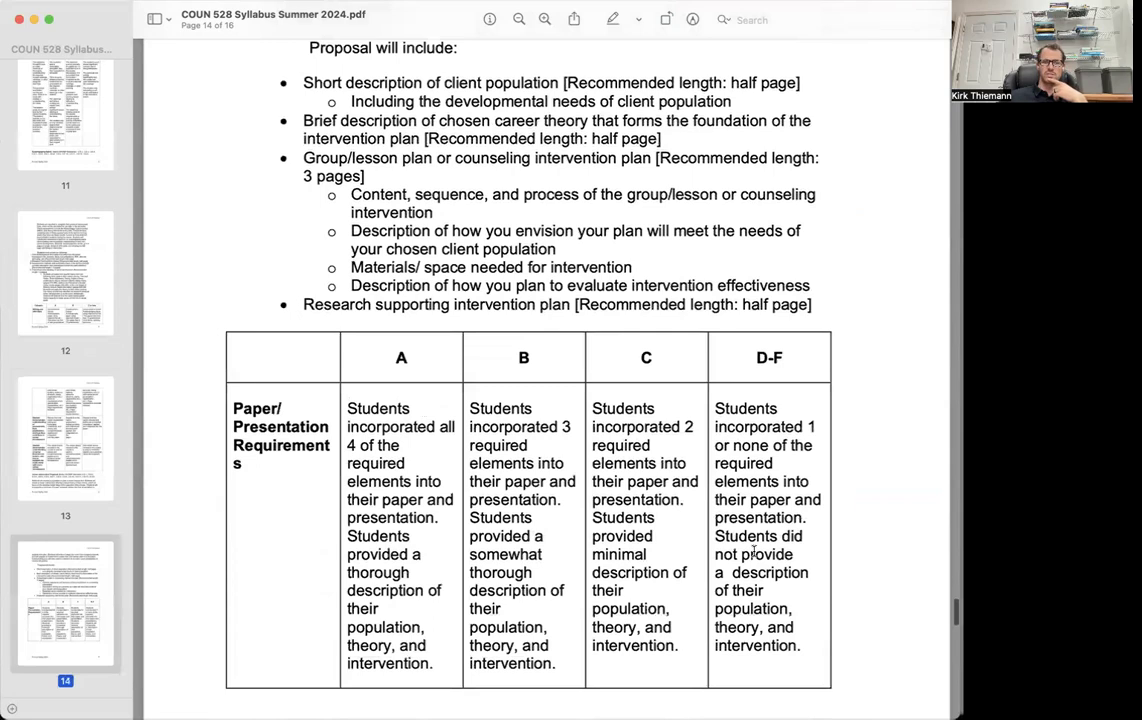